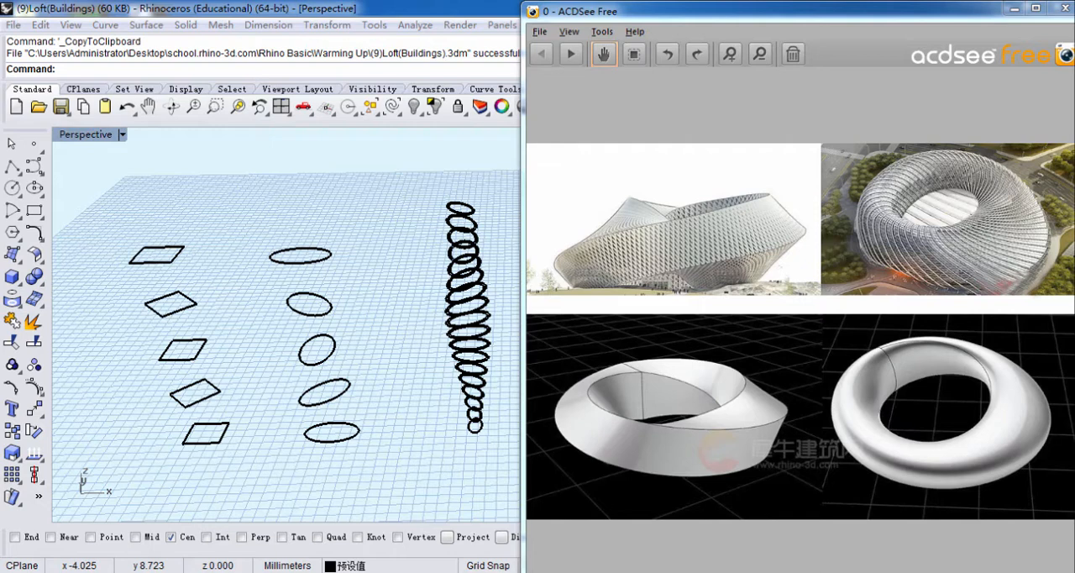
mouse_move(29, 16)
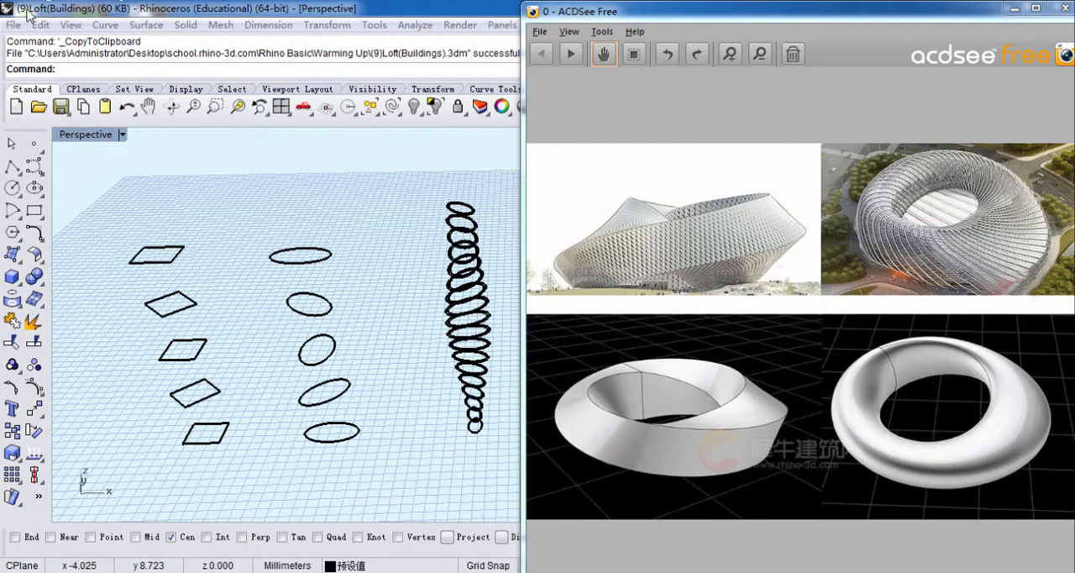
mouse_move(915, 386)
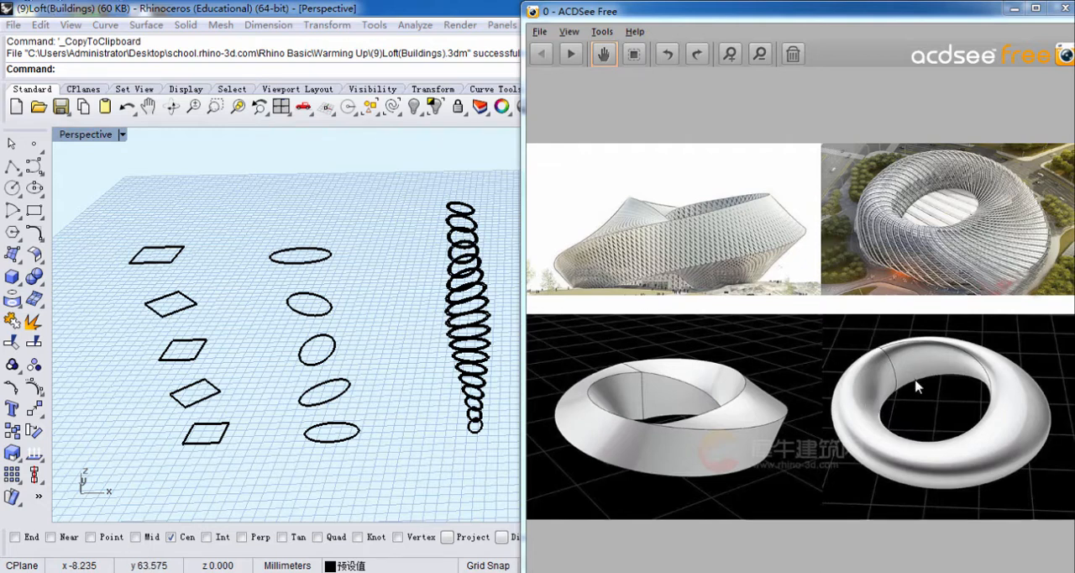
mouse_move(688, 288)
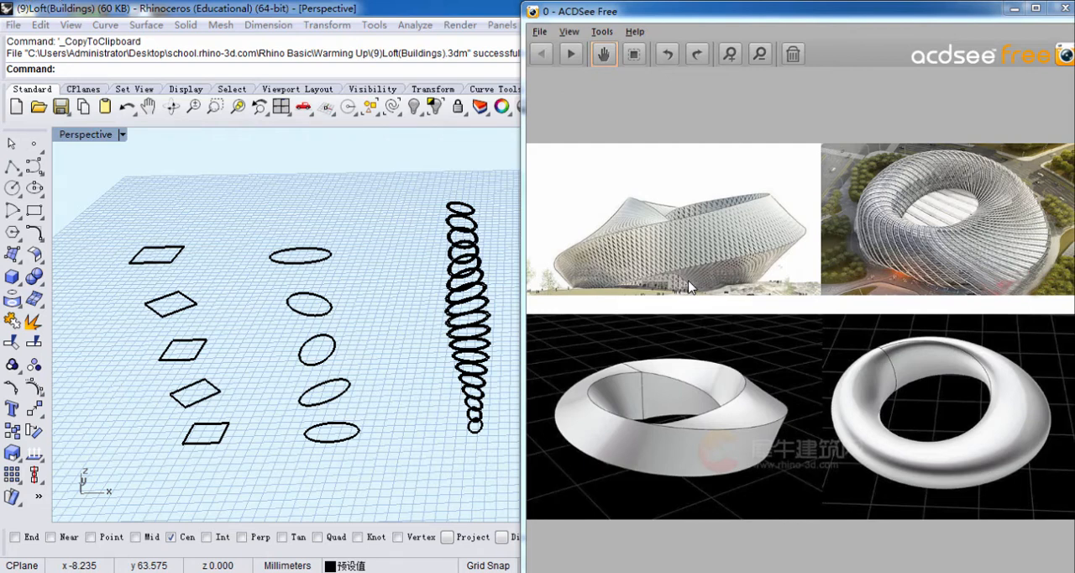
mouse_move(905, 258)
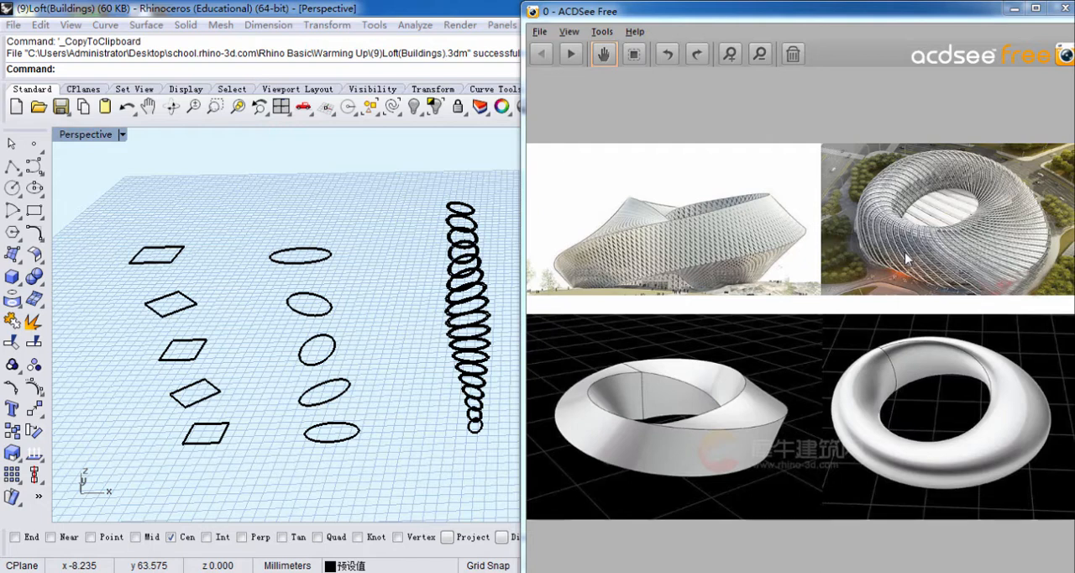
mouse_move(919, 407)
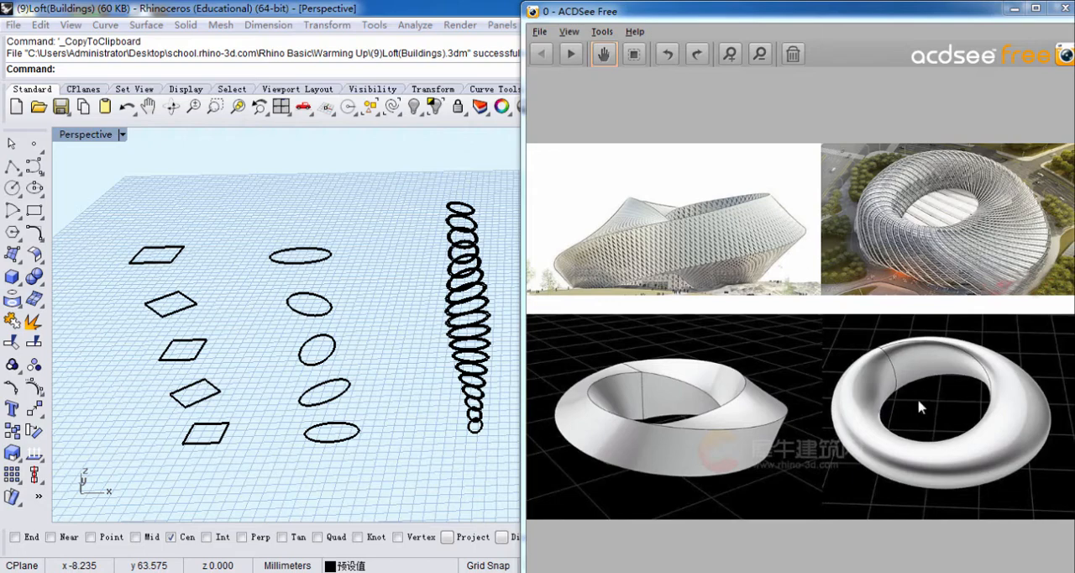
mouse_move(567, 479)
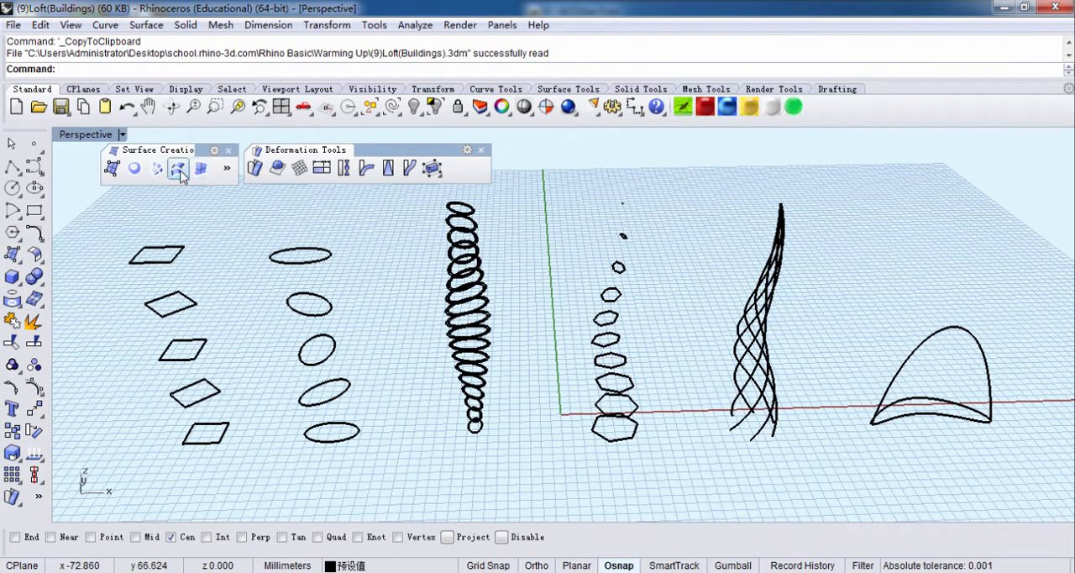
Loft the five stacked rhombus outlines with Normal style into a twisted tower
click(176, 168)
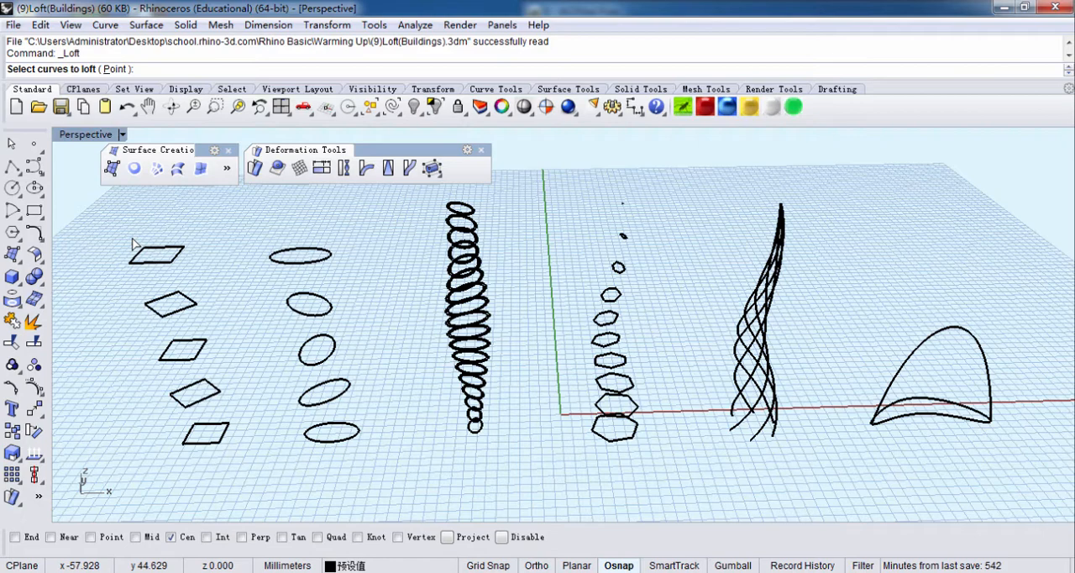
drag(136, 242, 258, 472)
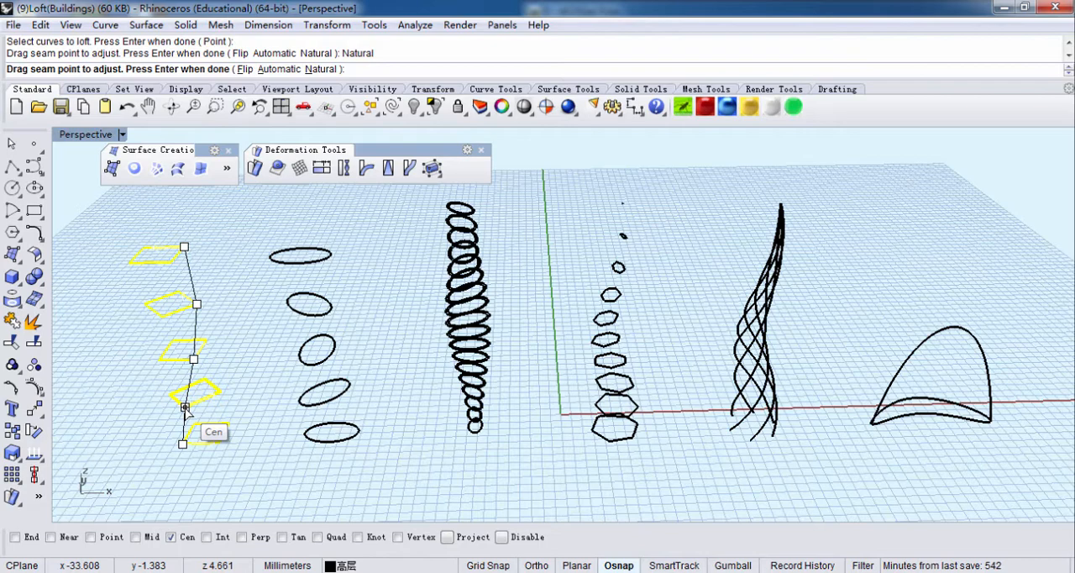
mouse_move(193, 361)
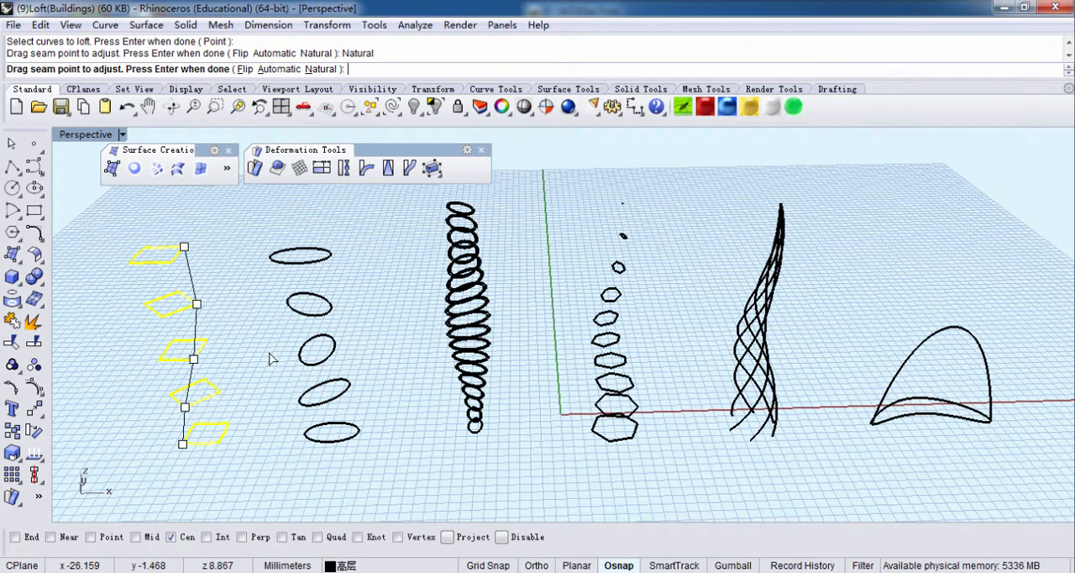
click(401, 261)
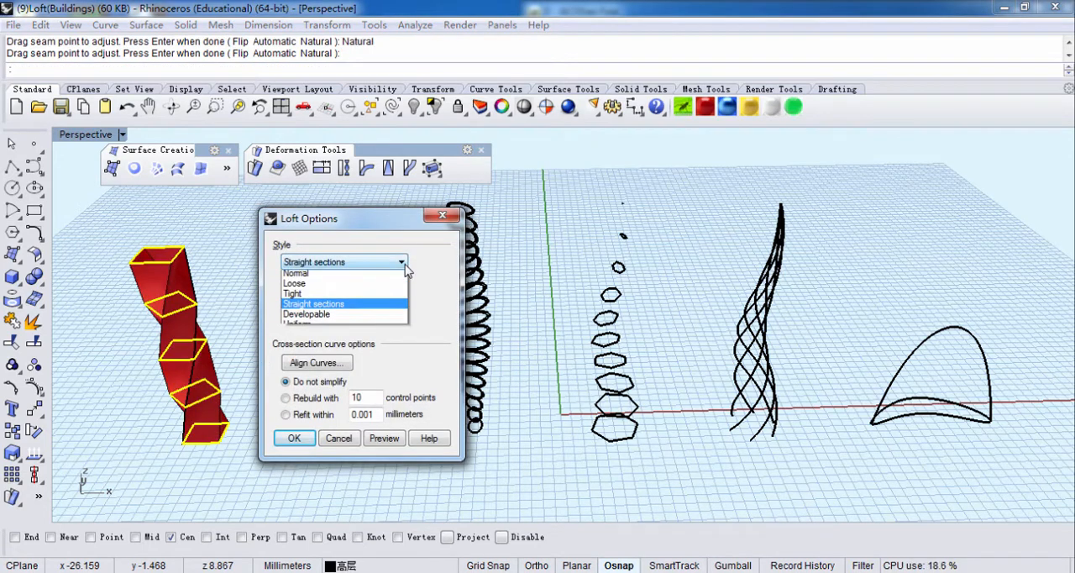
click(296, 272)
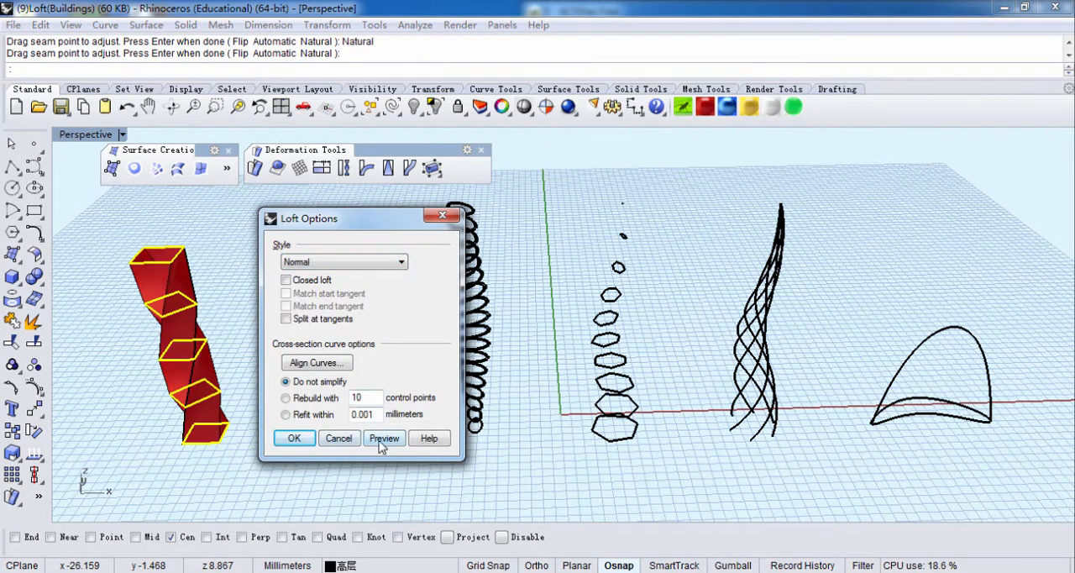
click(384, 437)
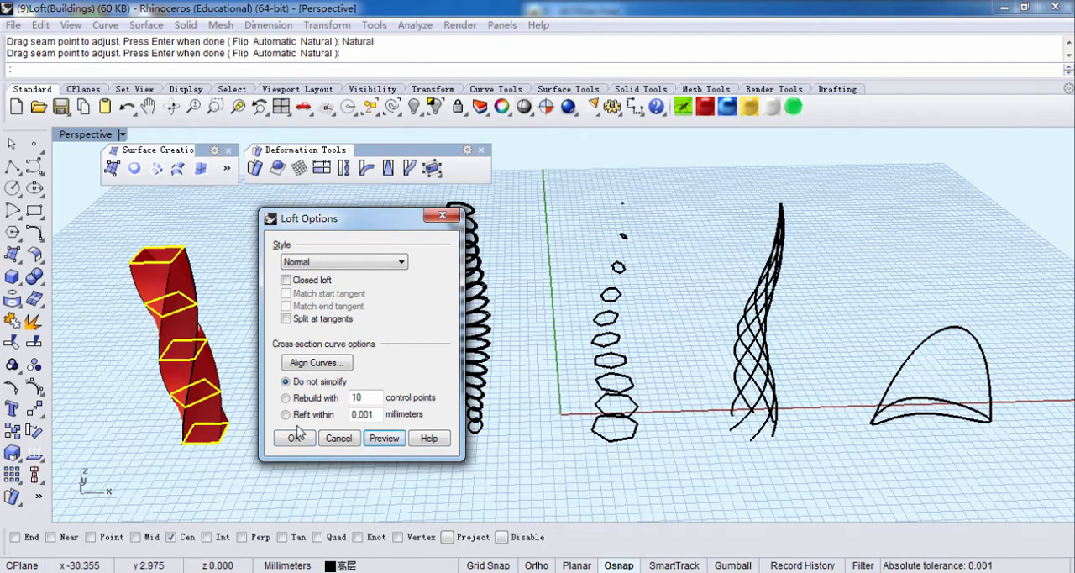
click(293, 437)
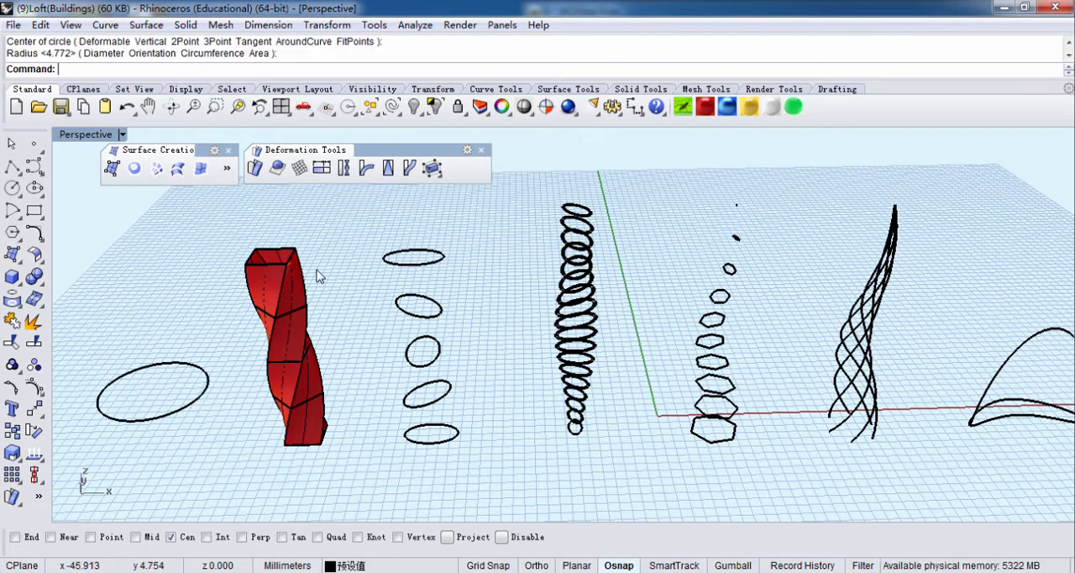
mouse_move(13, 497)
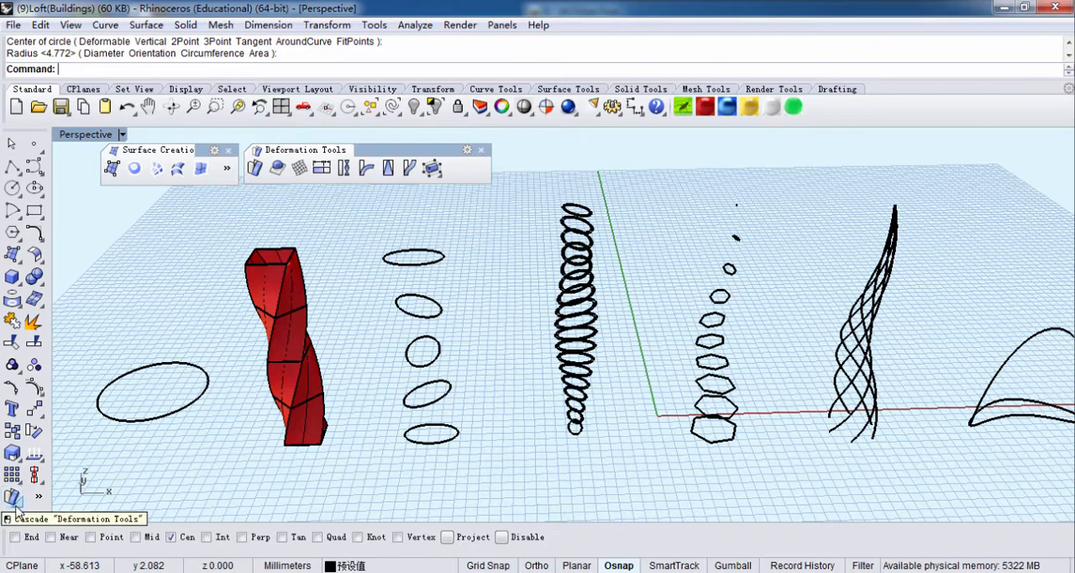
mouse_move(409, 167)
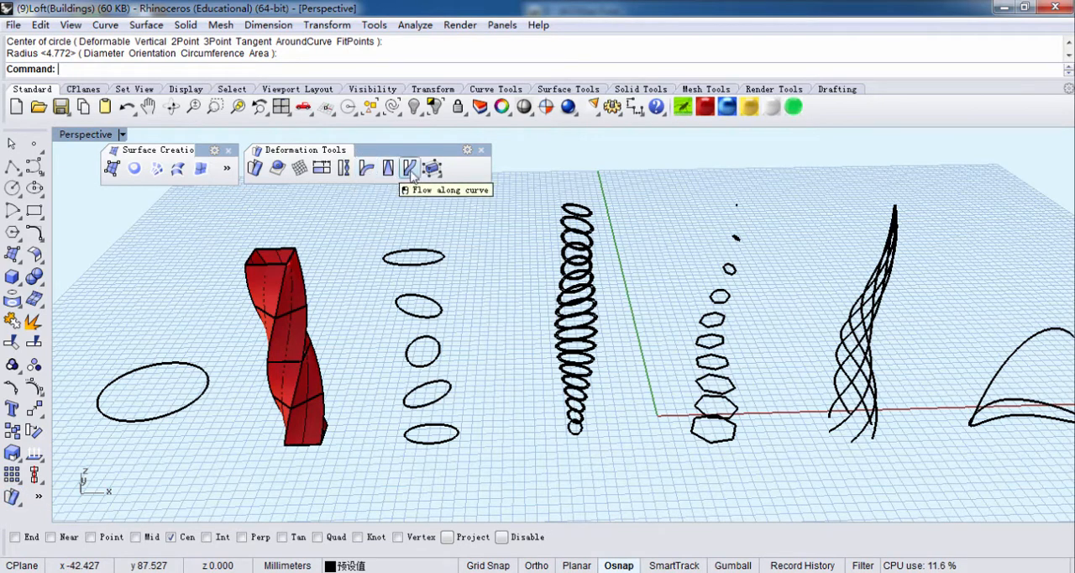
Start Flow Along Curve on the twisted tower, drawing a base line along its height
click(411, 168)
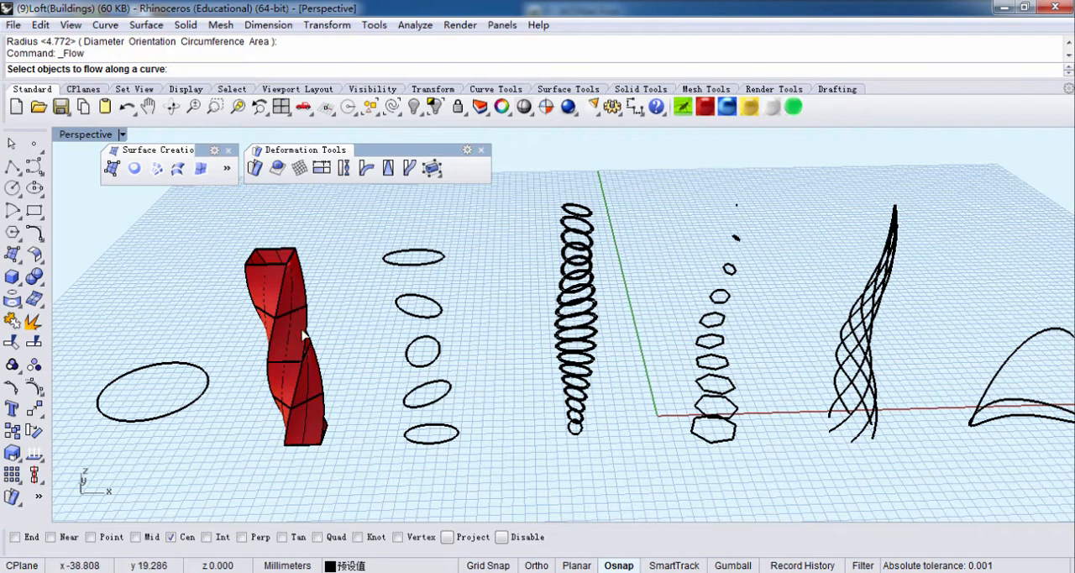
click(286, 336)
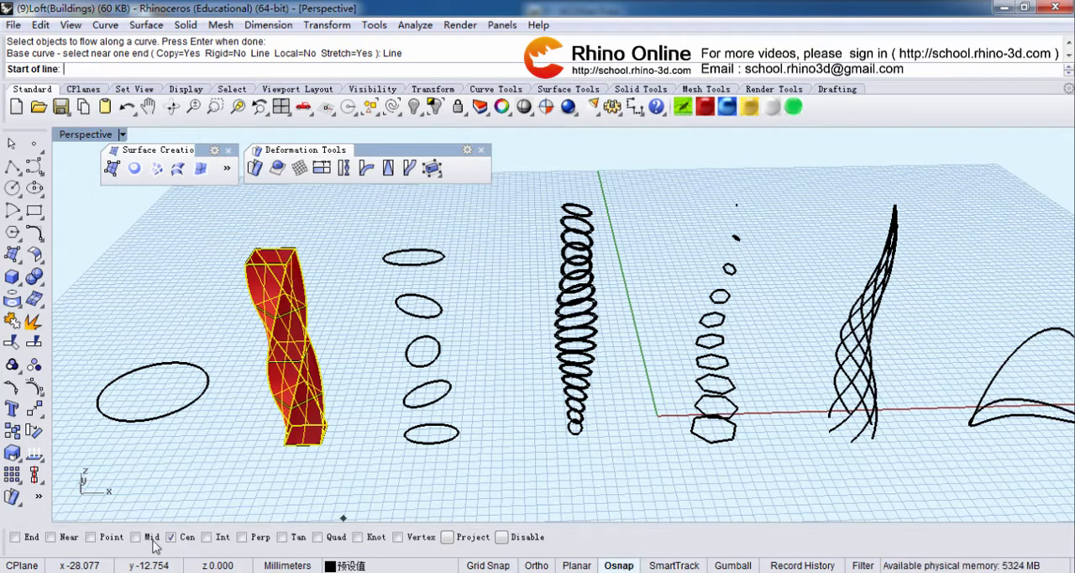
mouse_move(281, 257)
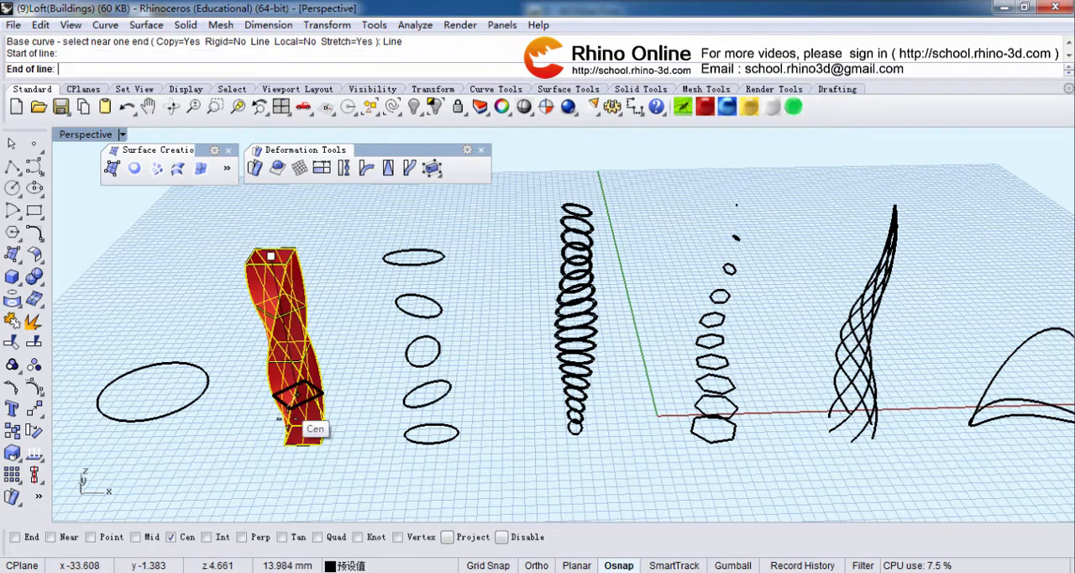
click(302, 428)
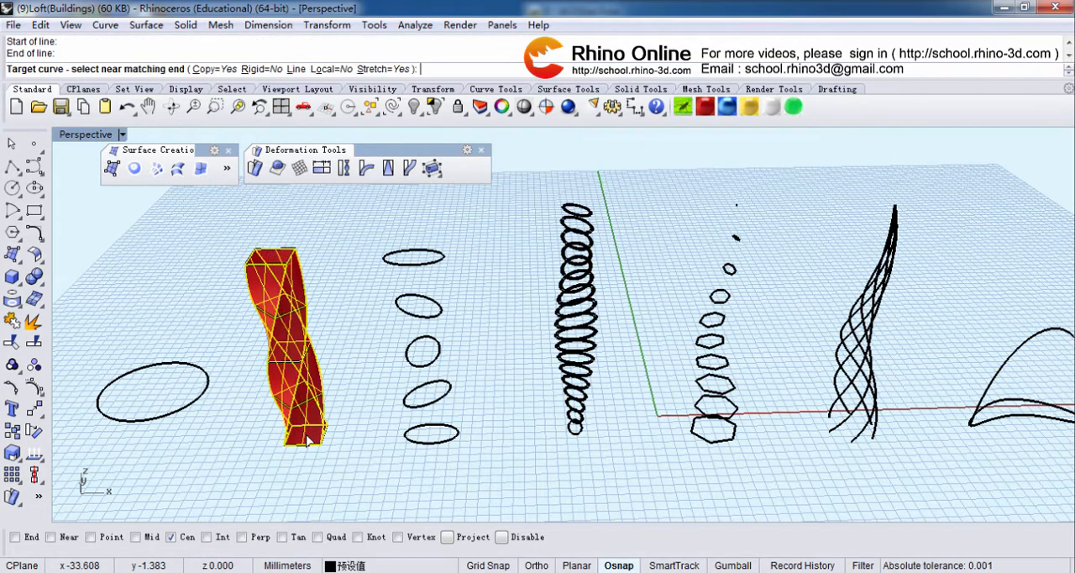
mouse_move(185, 369)
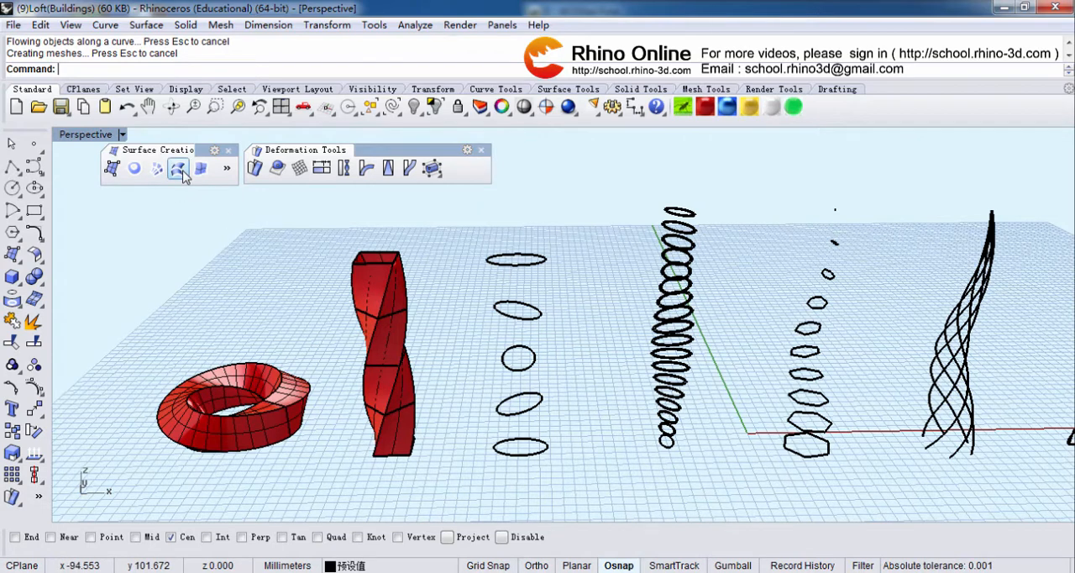
Loft the five-ellipse column with Natural seams and Normal style into an hourglass tower
click(177, 167)
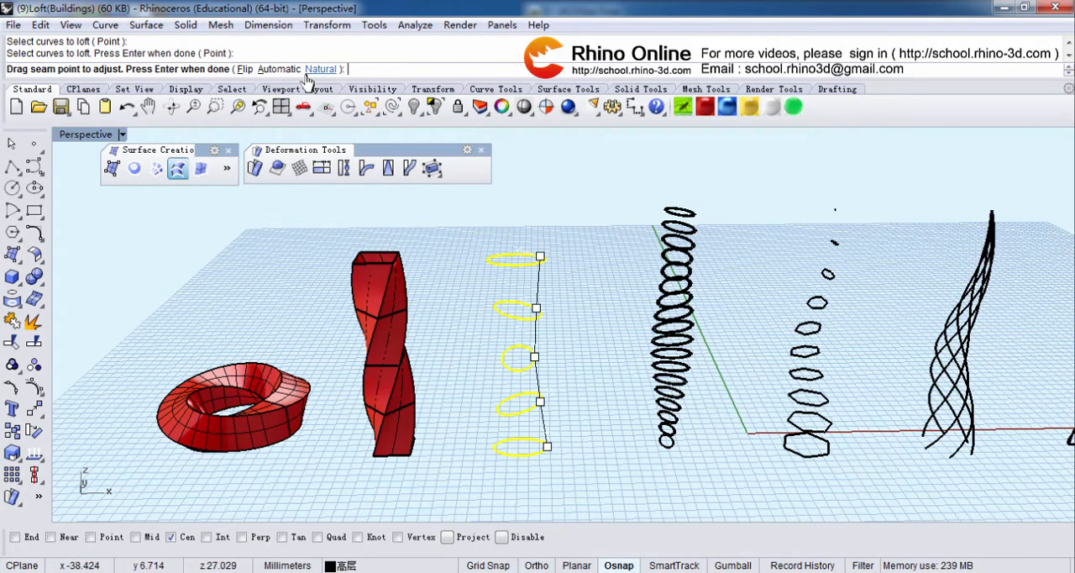
click(321, 69)
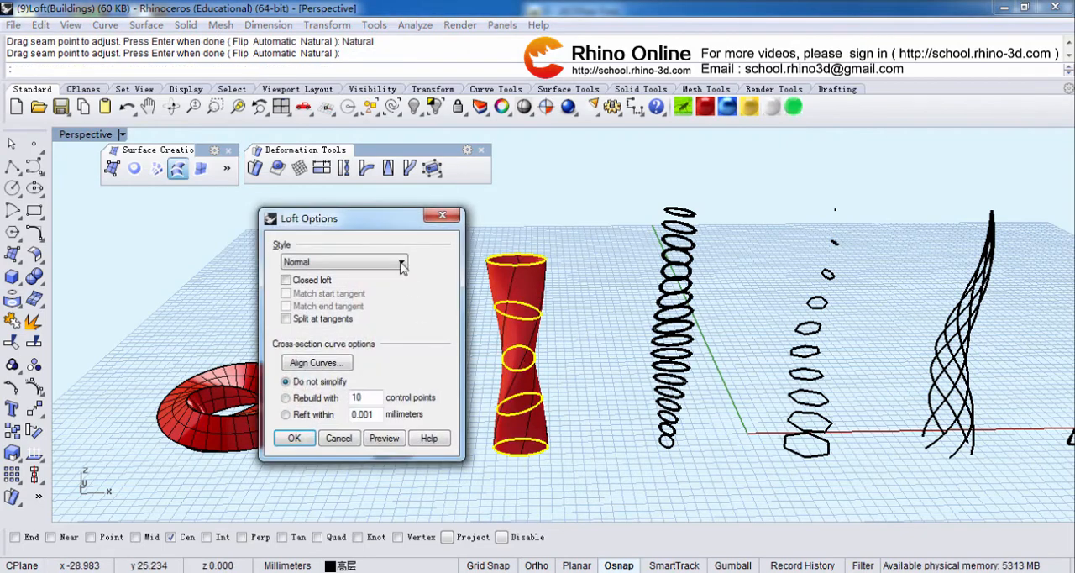
mouse_move(536, 413)
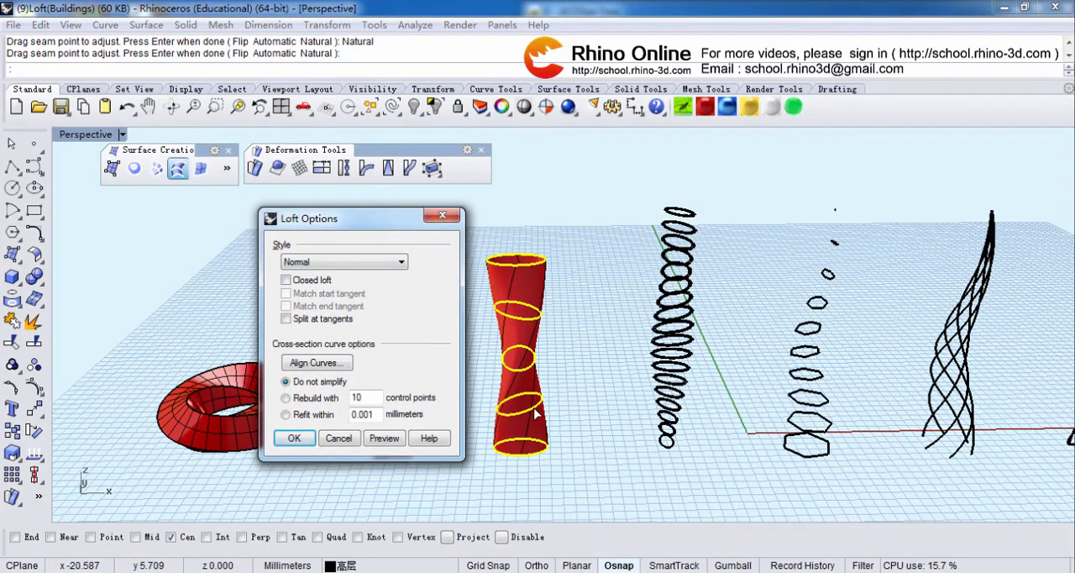
mouse_move(567, 456)
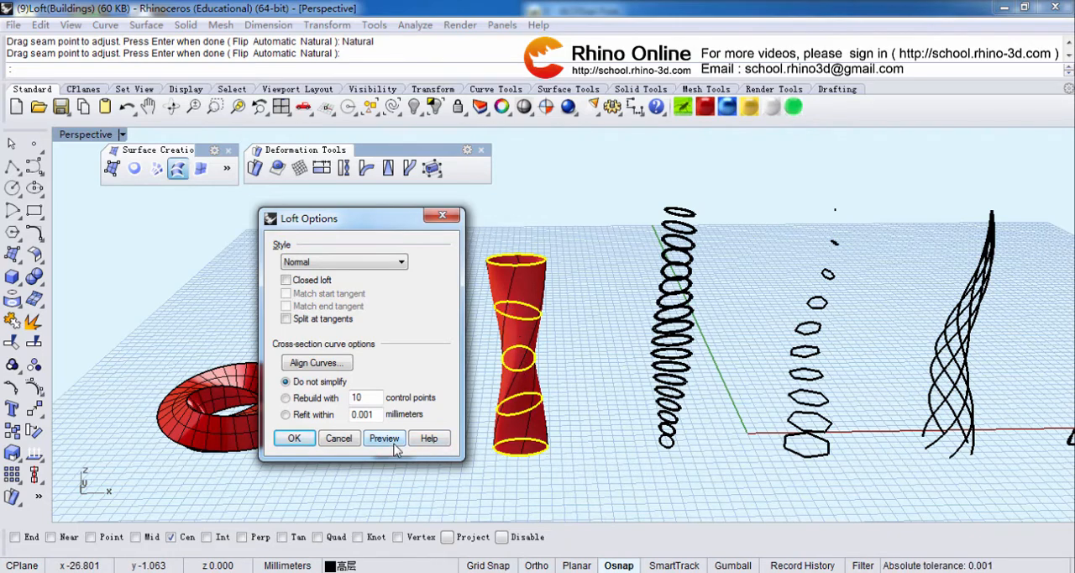
click(293, 438)
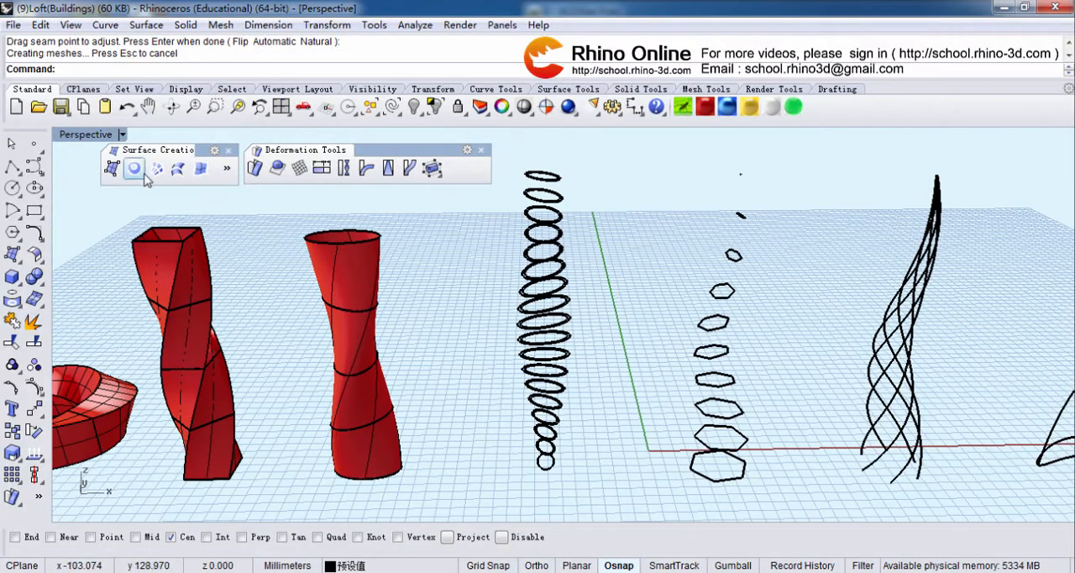
mouse_move(178, 168)
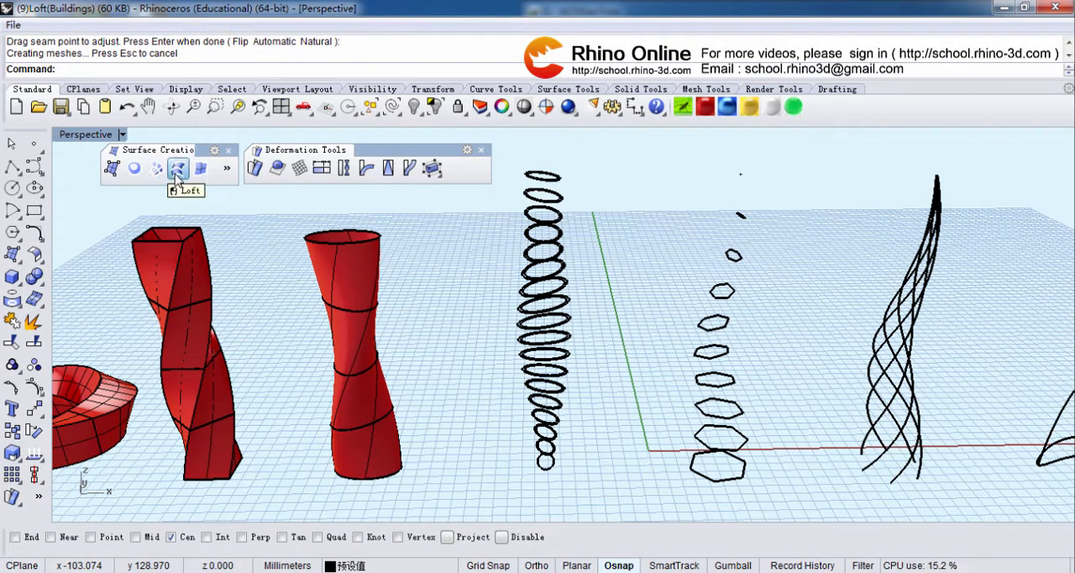
Loft the tall stack of circles with Normal style into a slender tower
click(177, 168)
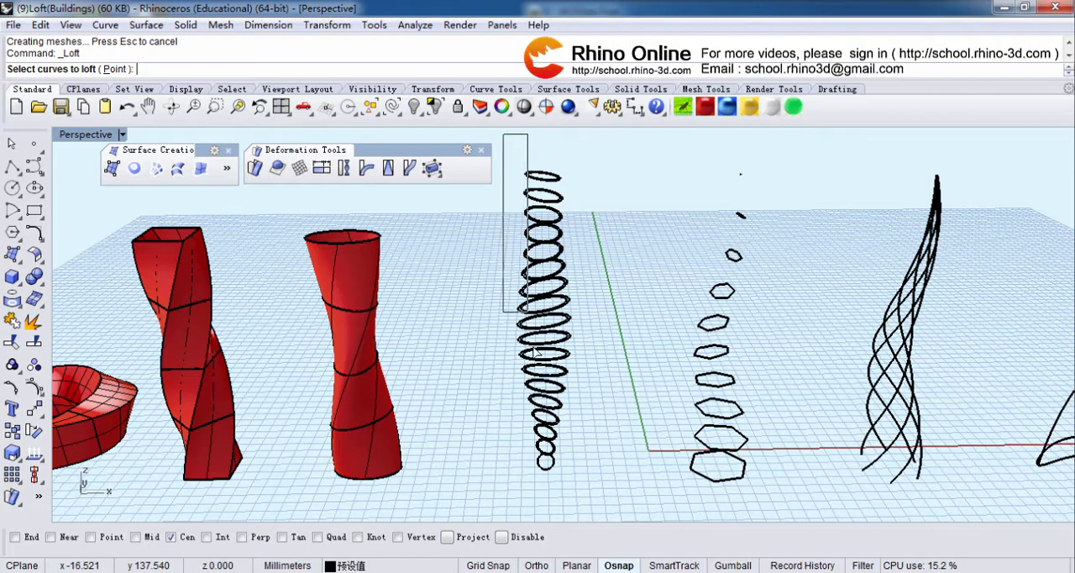
click(541, 352)
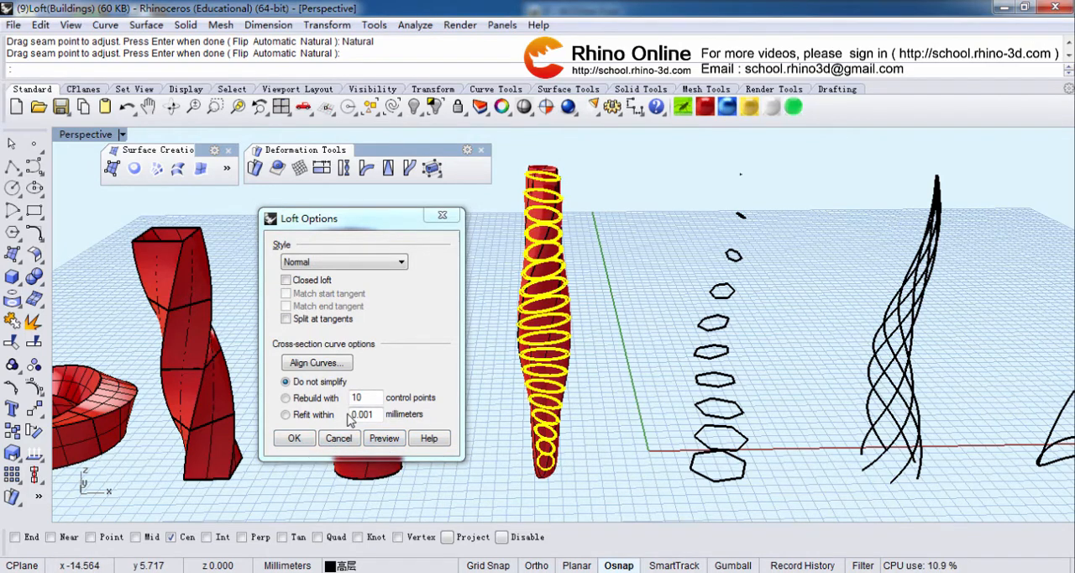
click(293, 438)
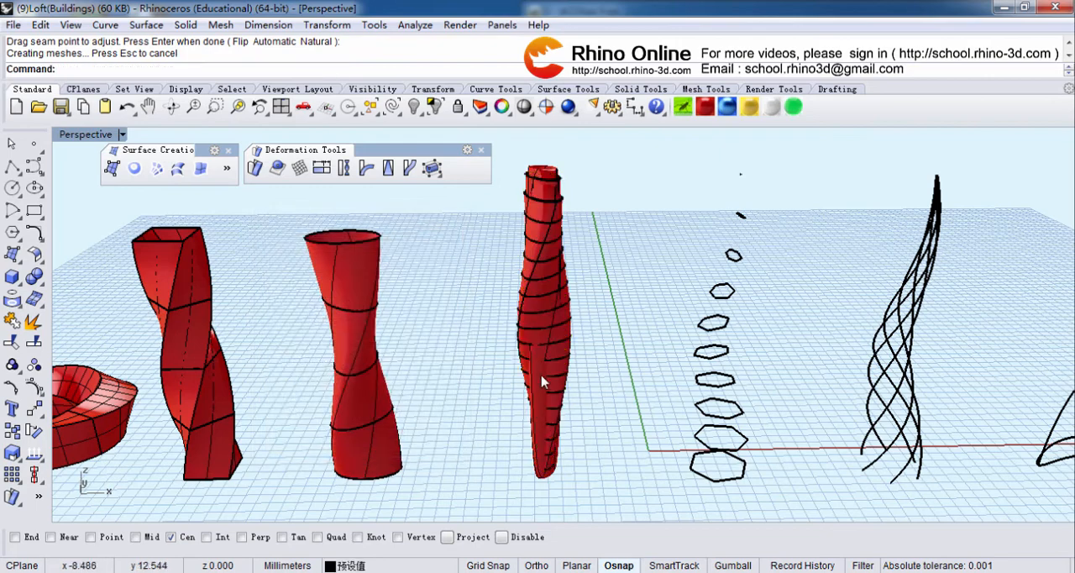
mouse_move(541, 427)
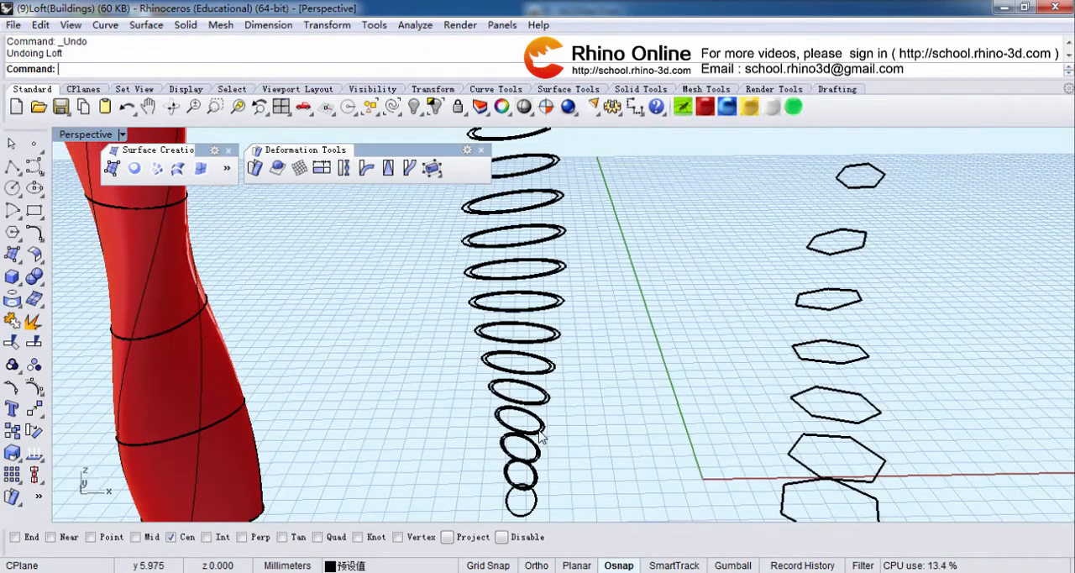
mouse_move(553, 483)
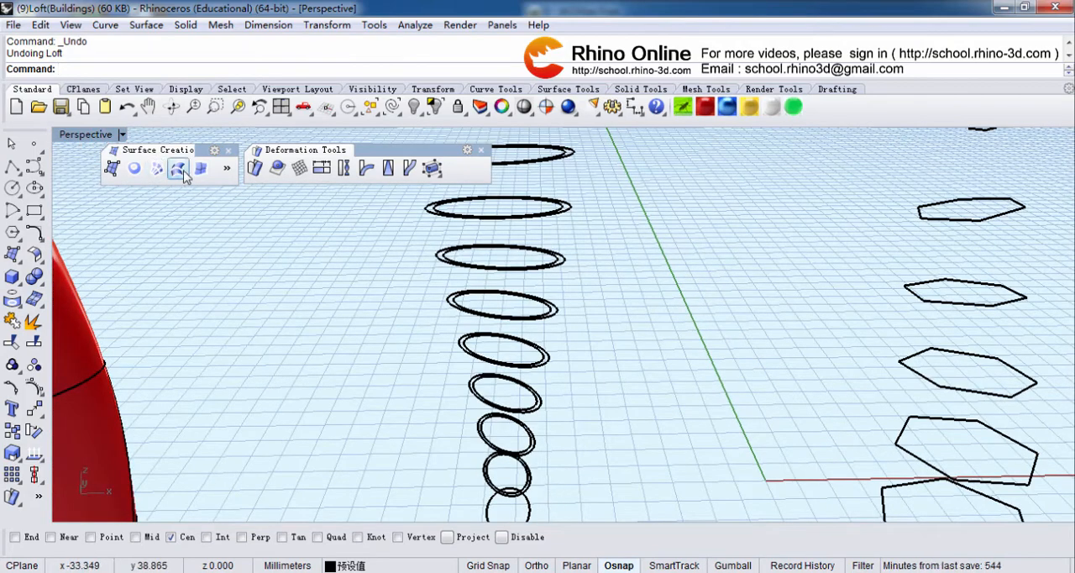
Start a new loft, picking the bottom ring and deselecting a ring picked out of order
click(178, 167)
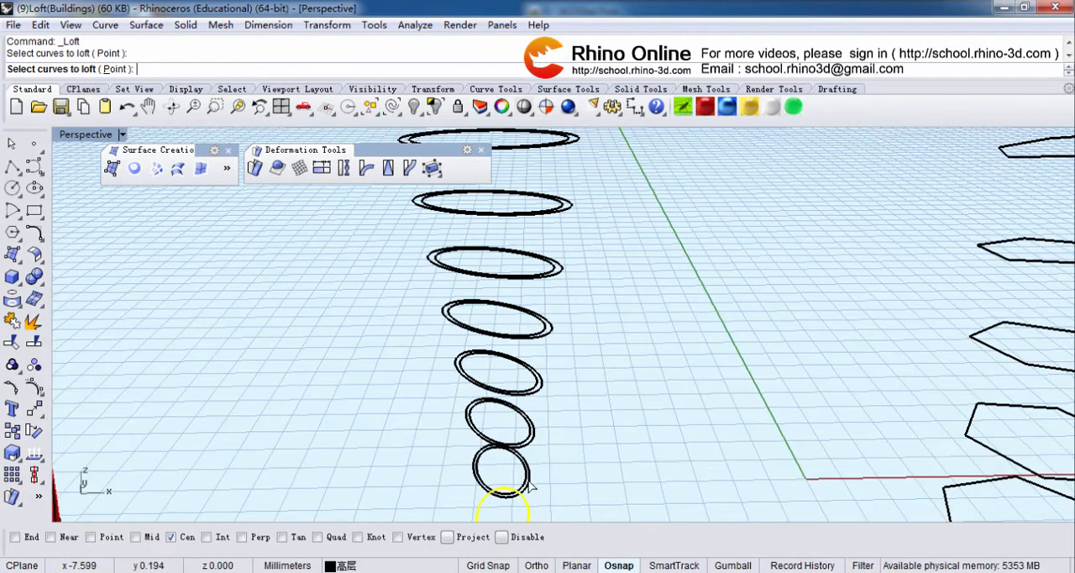
click(502, 482)
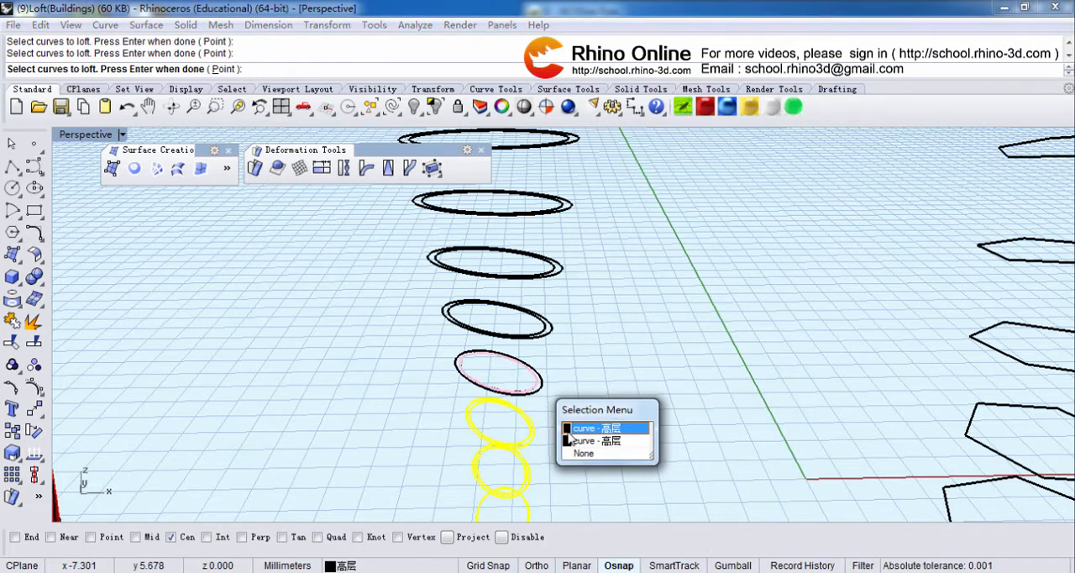
click(605, 428)
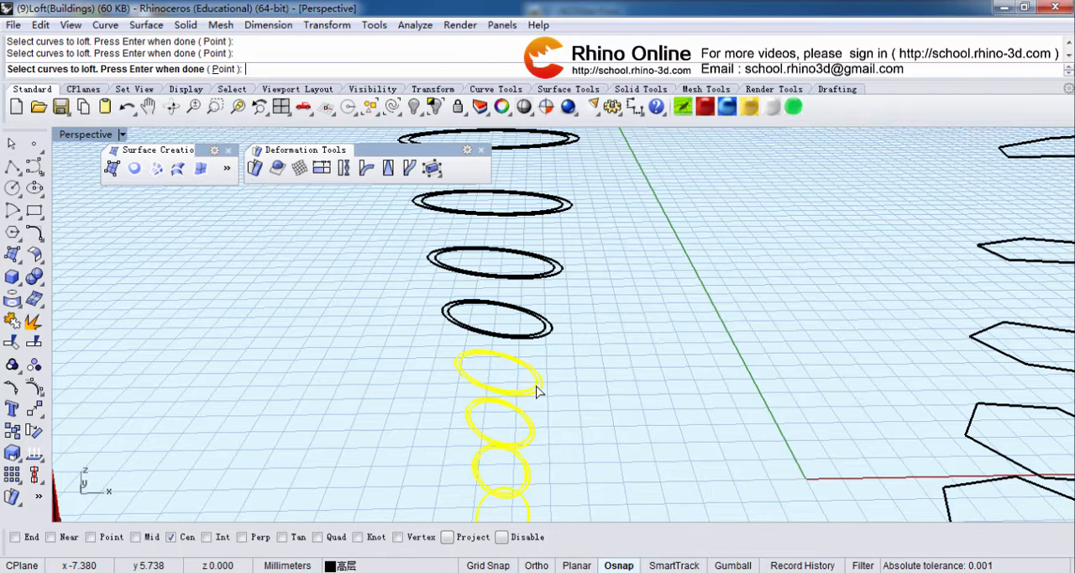
mouse_move(546, 340)
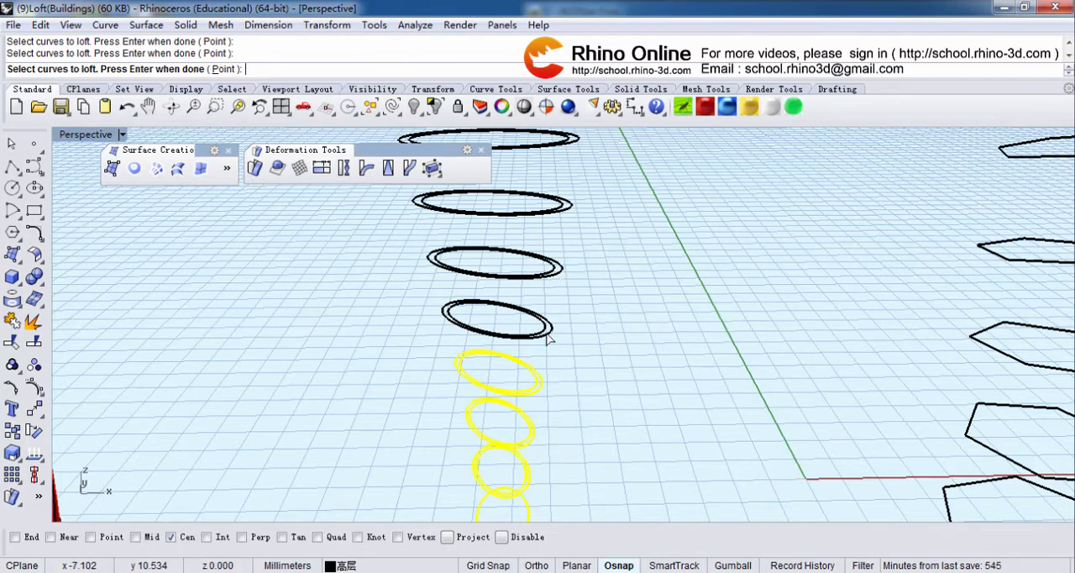
click(495, 264)
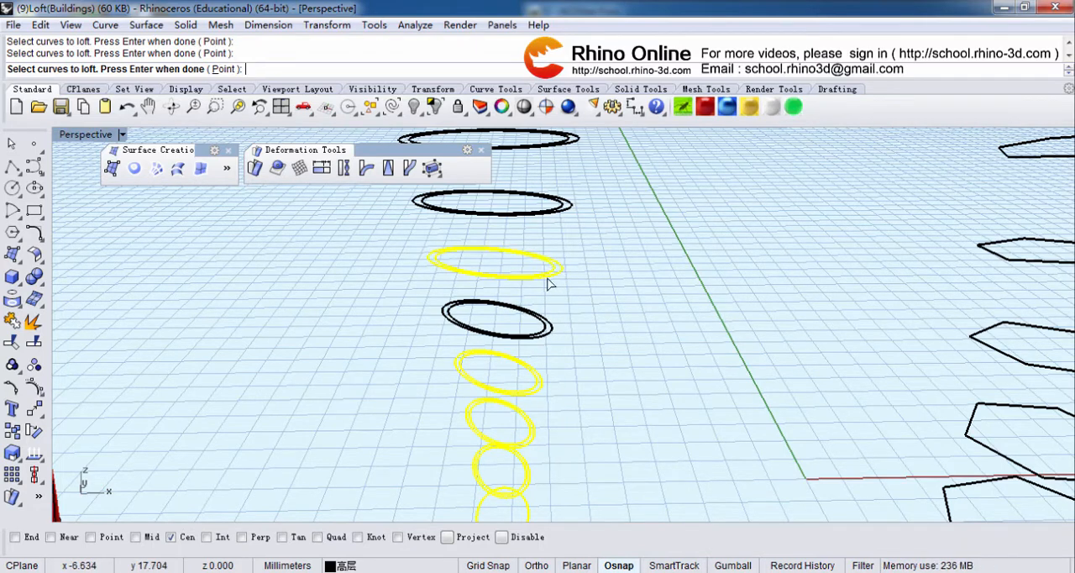
mouse_move(542, 342)
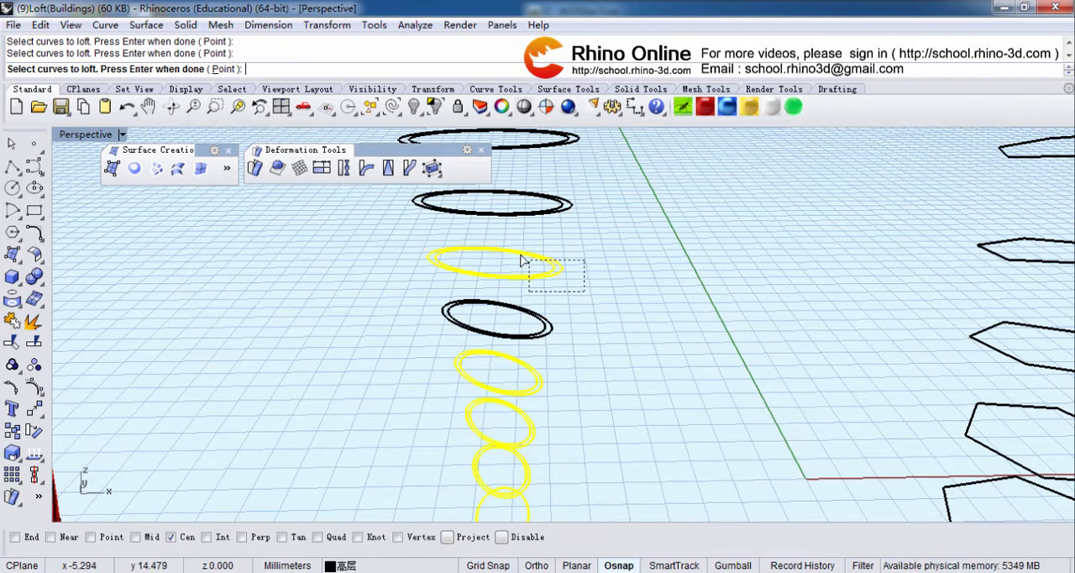
click(521, 260)
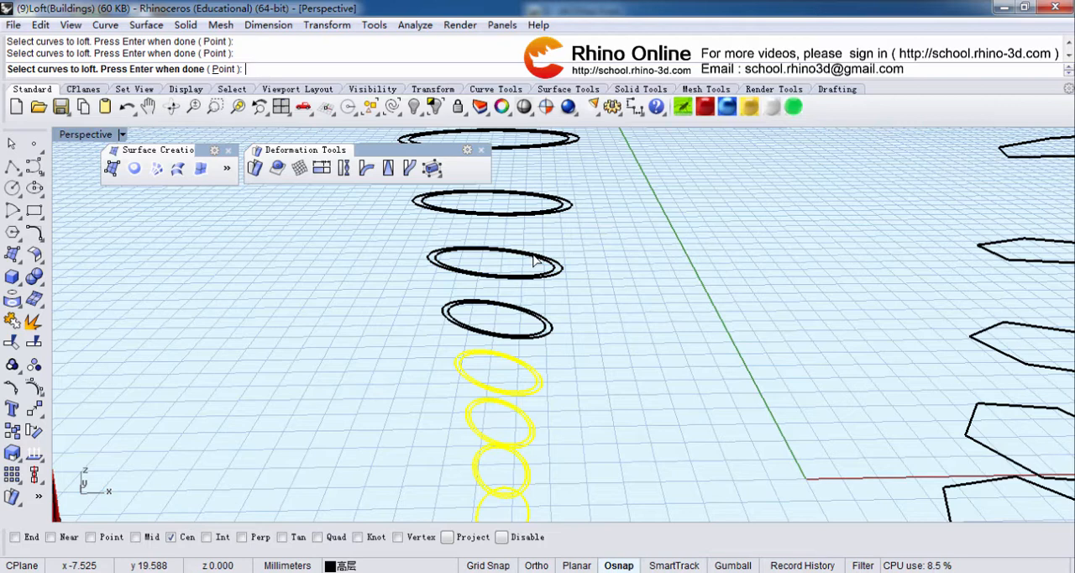
Add the remaining rings to the loft in order, bottom to top
click(496, 323)
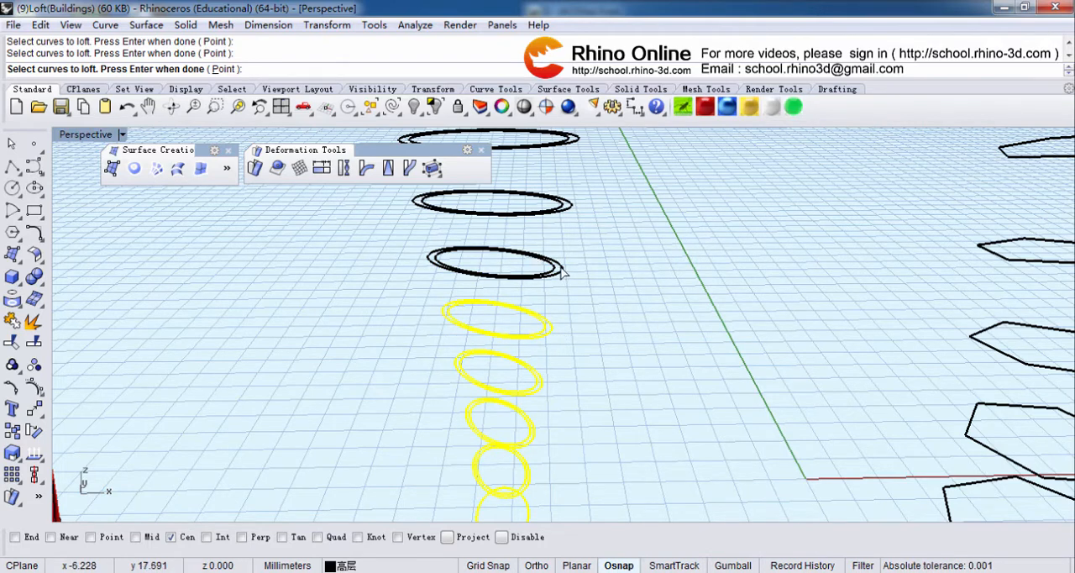
click(521, 269)
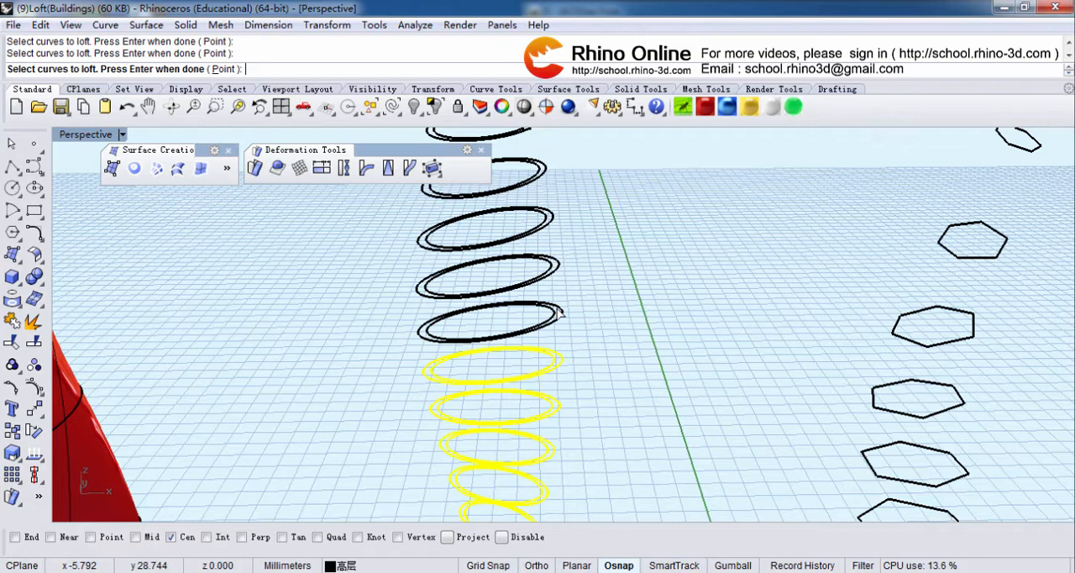
click(483, 323)
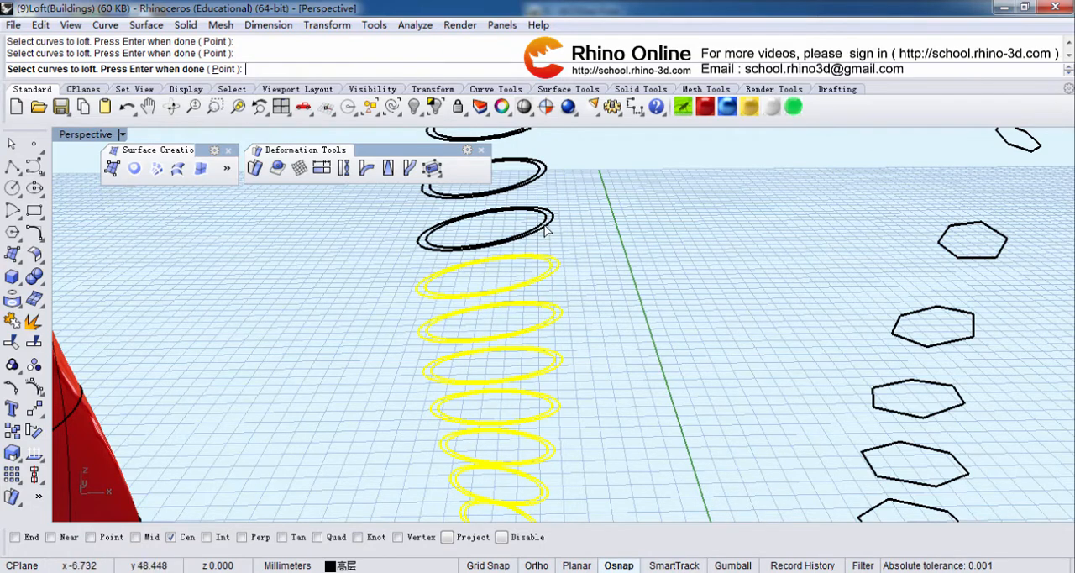
click(483, 231)
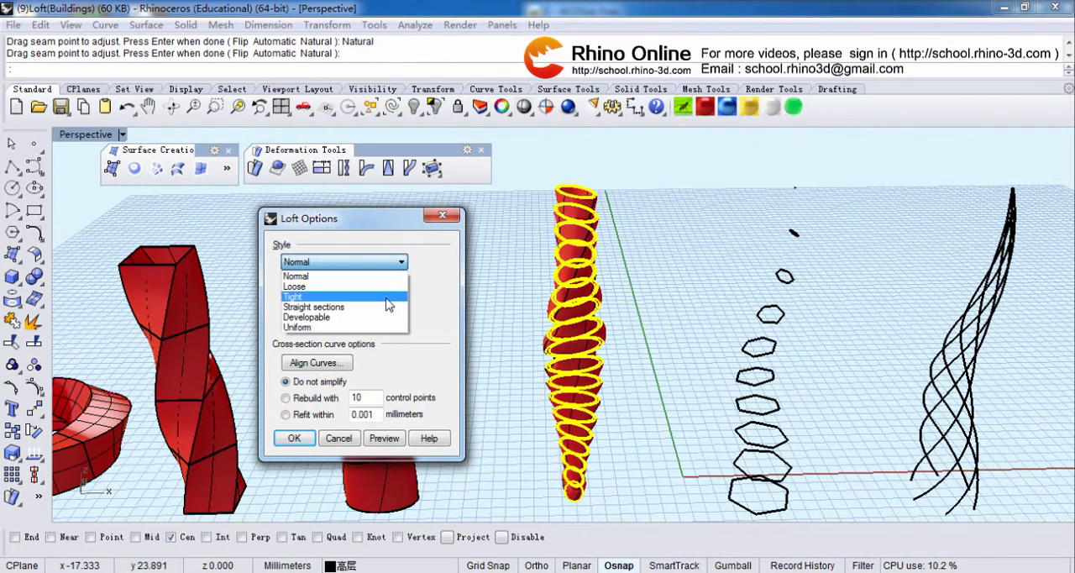
Build the ring-stack loft with Straight sections style into a stepped tower
click(313, 307)
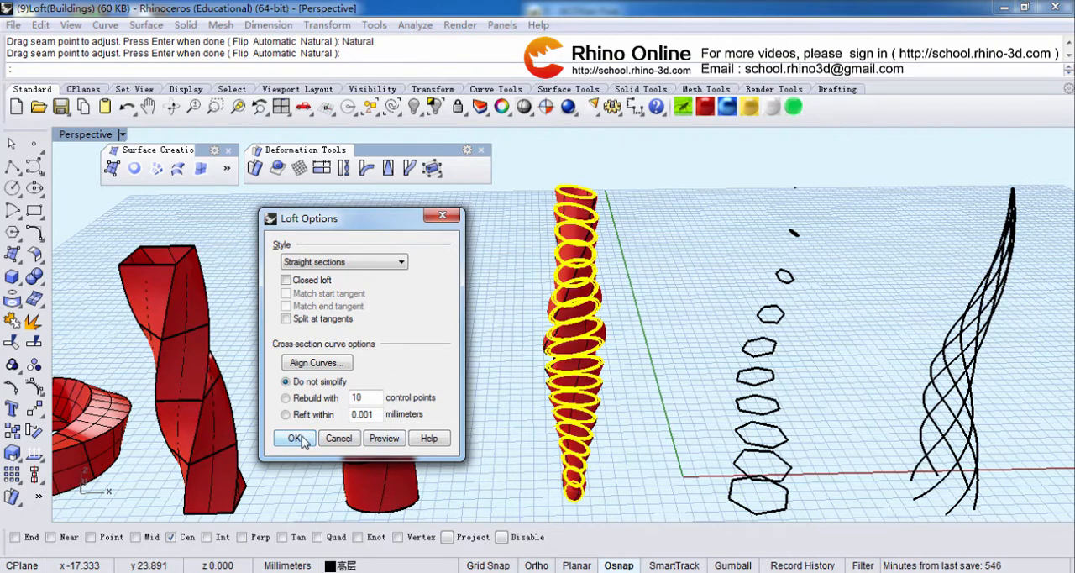
click(294, 437)
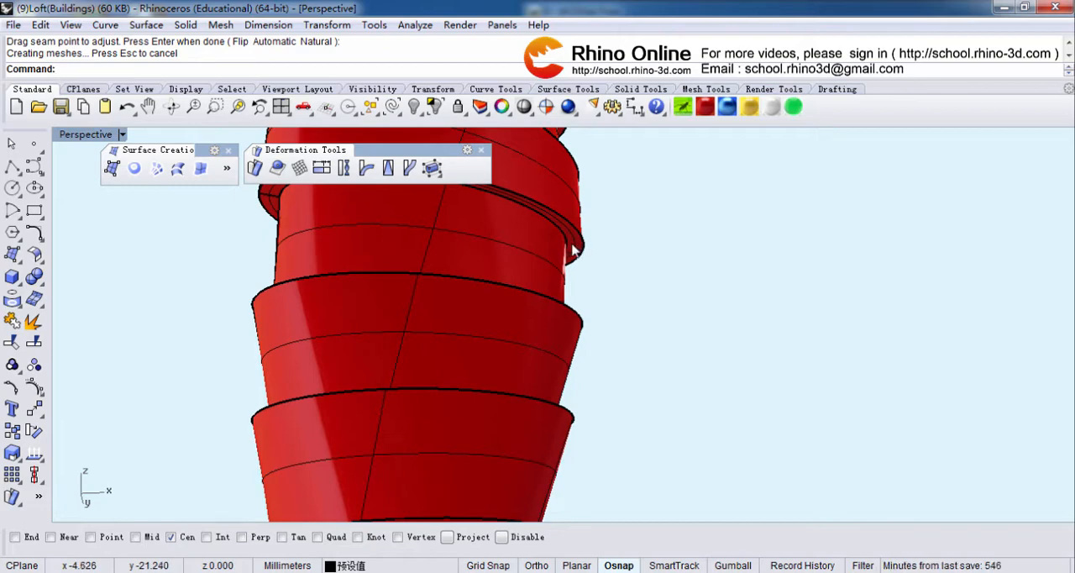
mouse_move(605, 344)
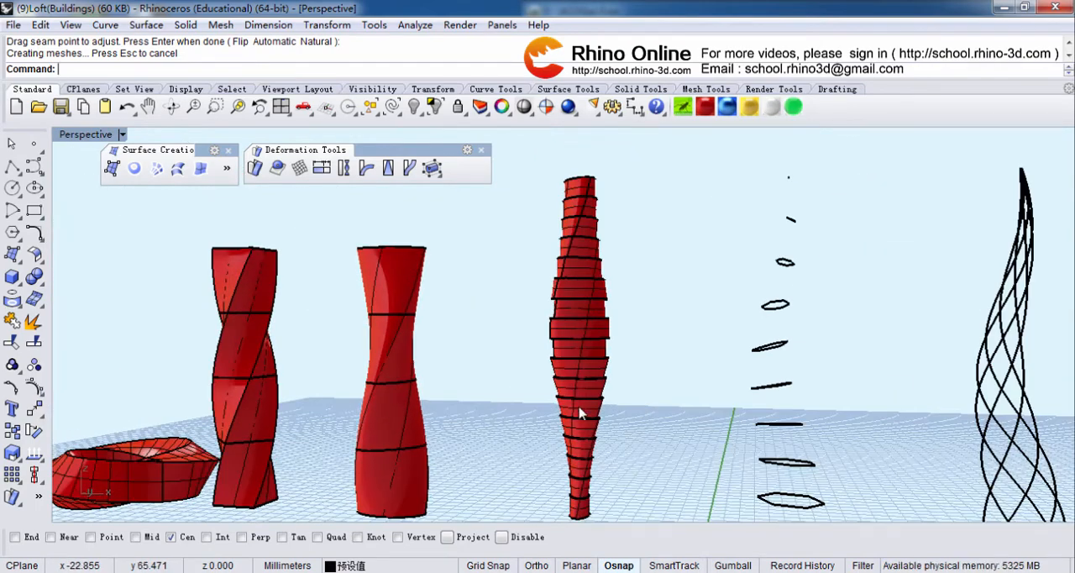
mouse_move(582, 413)
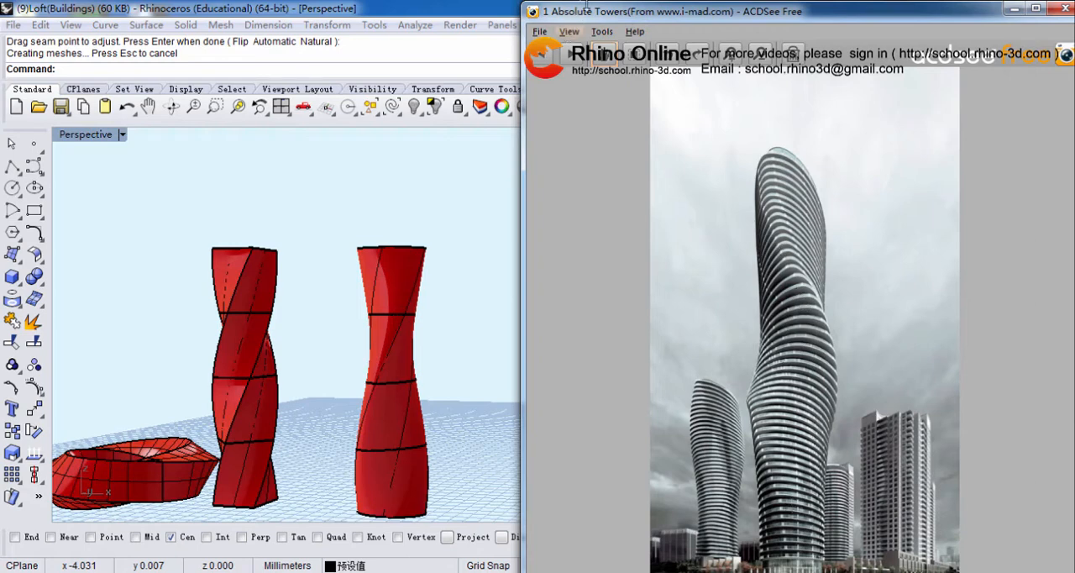
mouse_move(781, 374)
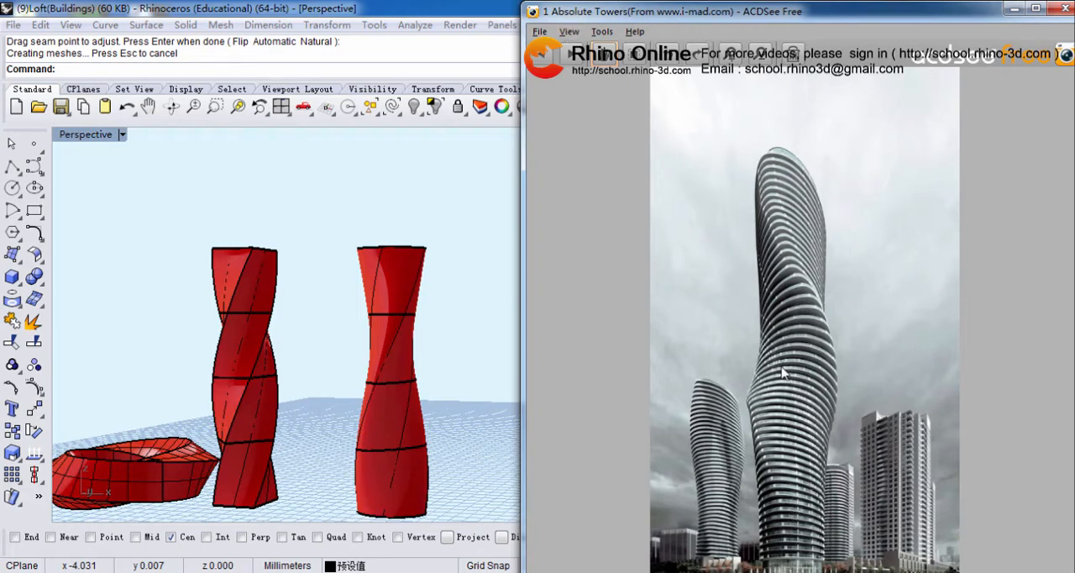
mouse_move(802, 470)
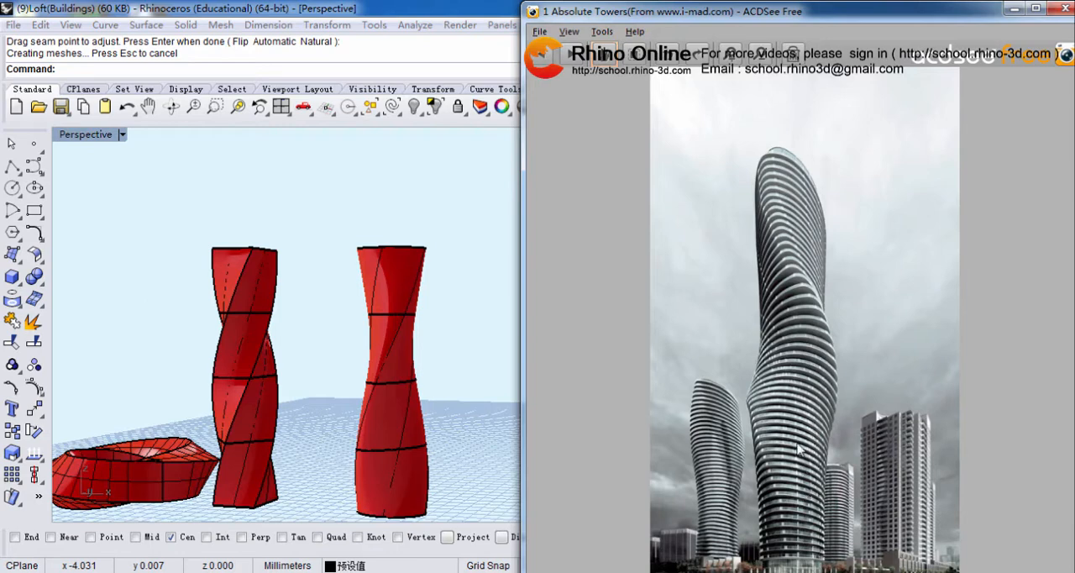
mouse_move(800, 425)
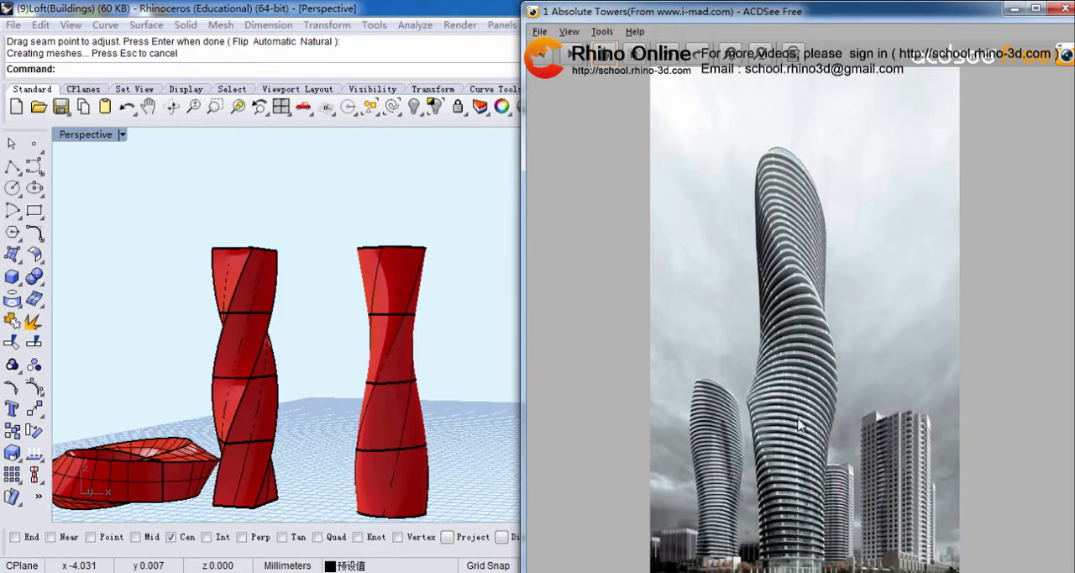
mouse_move(796, 378)
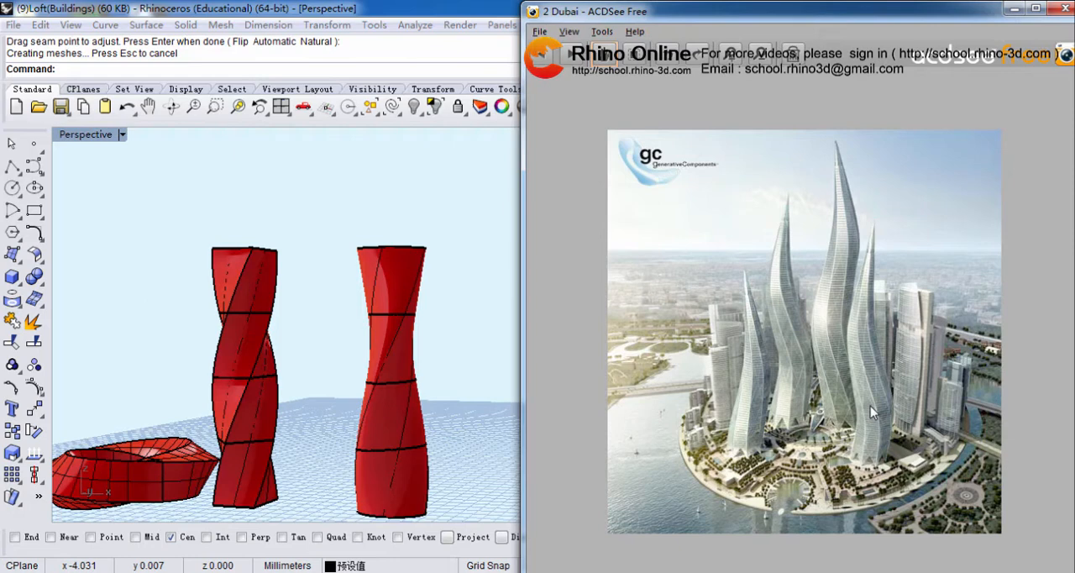
mouse_move(854, 375)
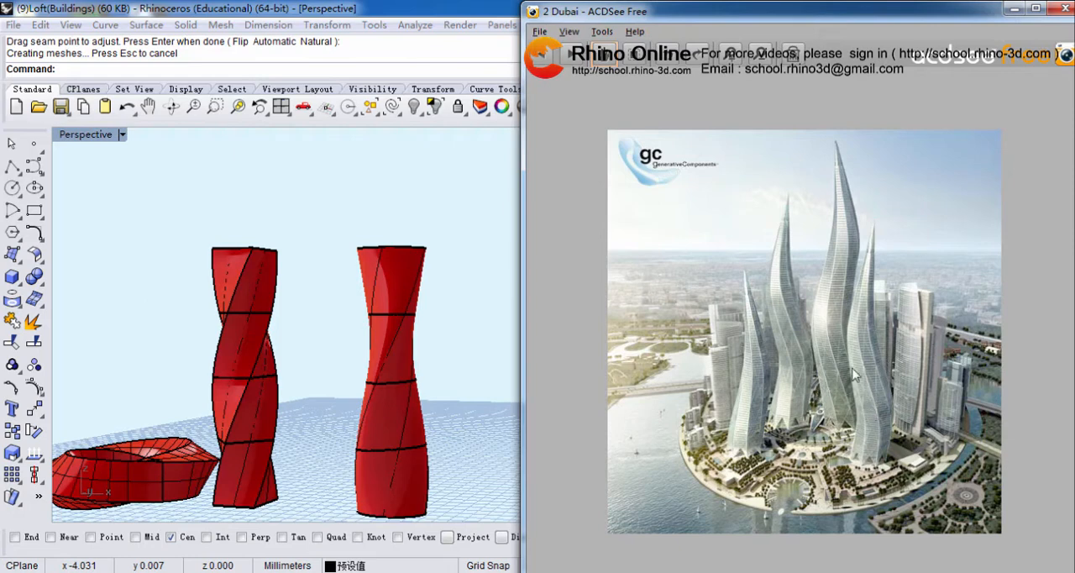
mouse_move(822, 284)
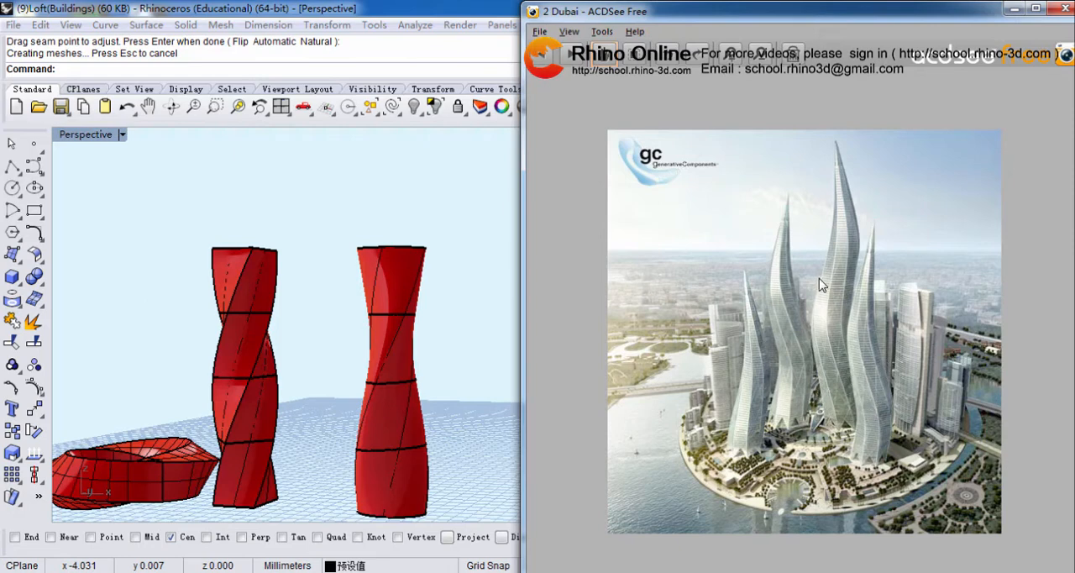
mouse_move(759, 352)
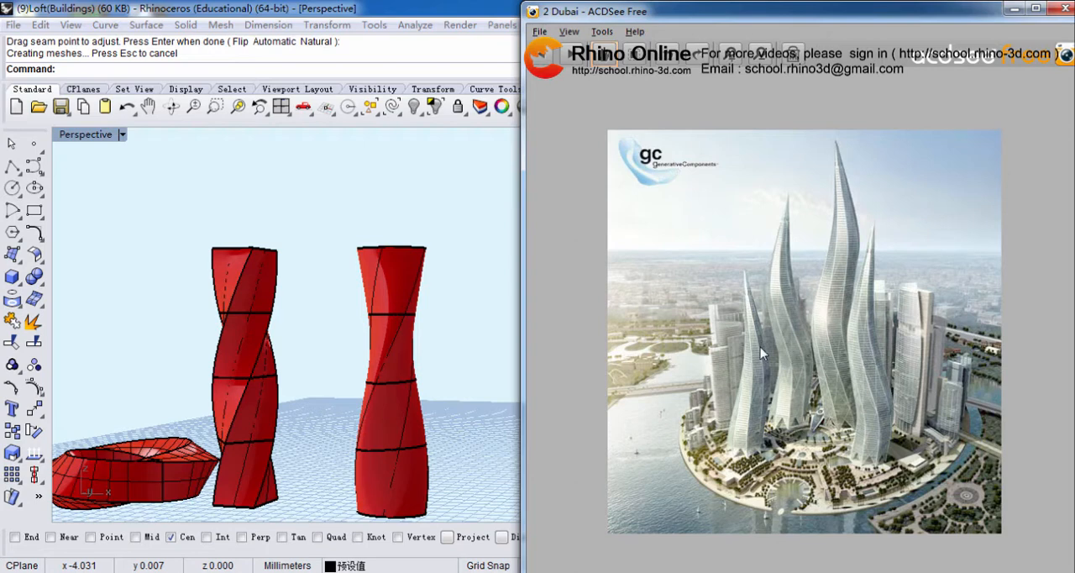
mouse_move(796, 408)
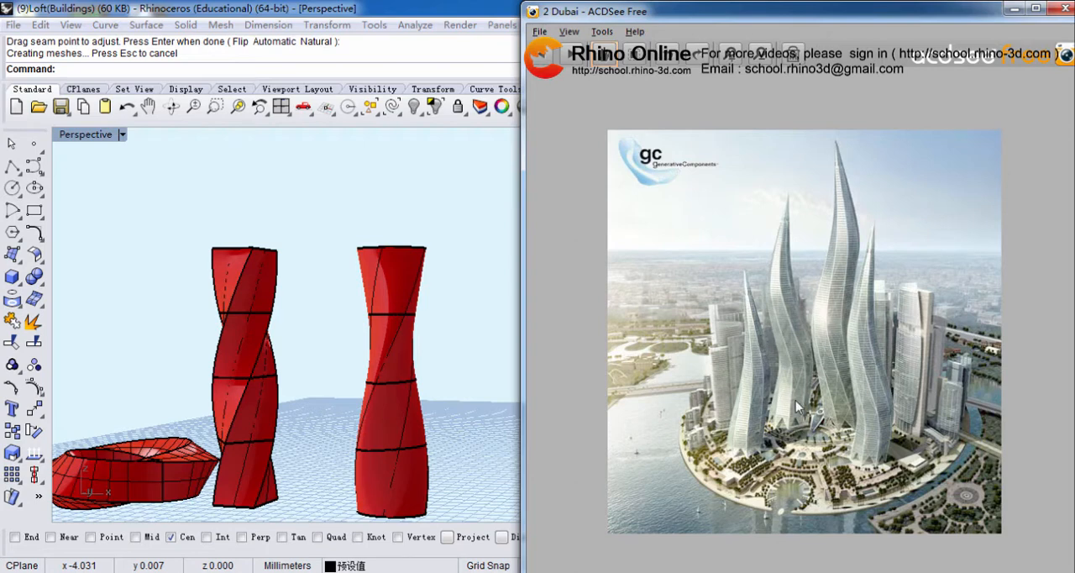
mouse_move(780, 159)
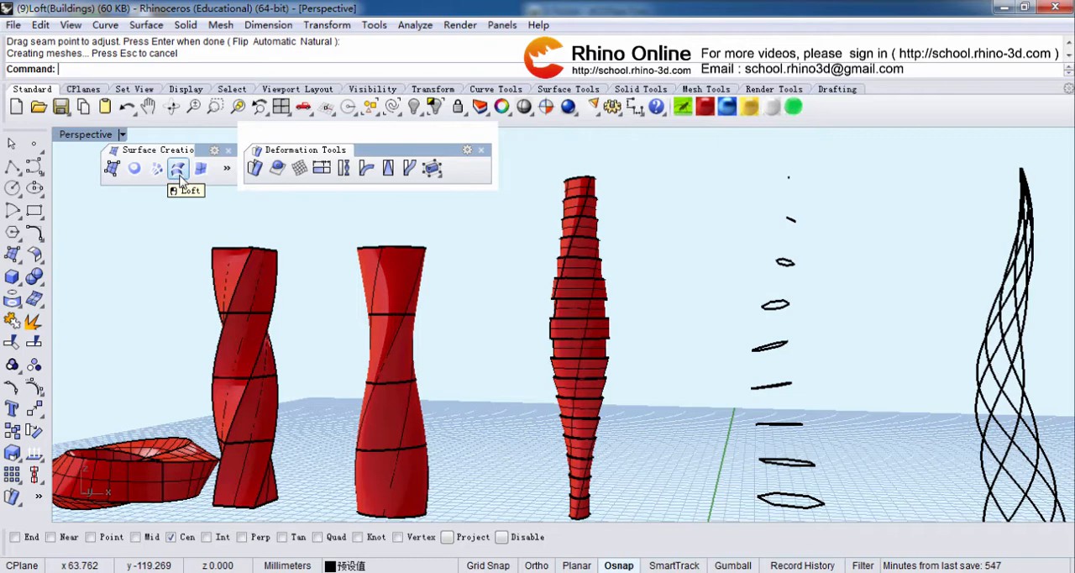
Loft the spiral ring curves, adjust their seam points, and preview the surface
click(177, 168)
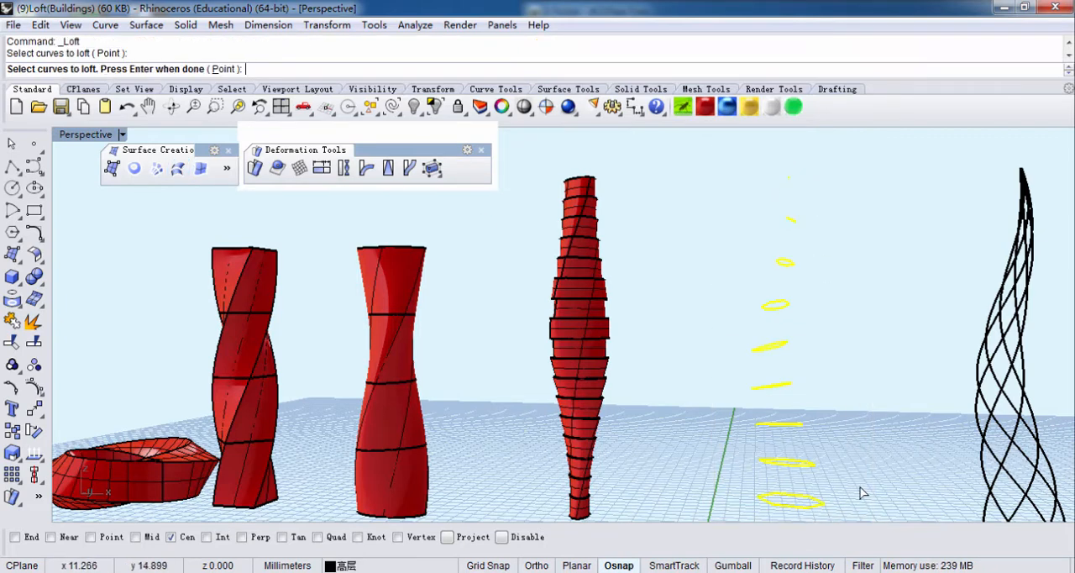
key(Enter)
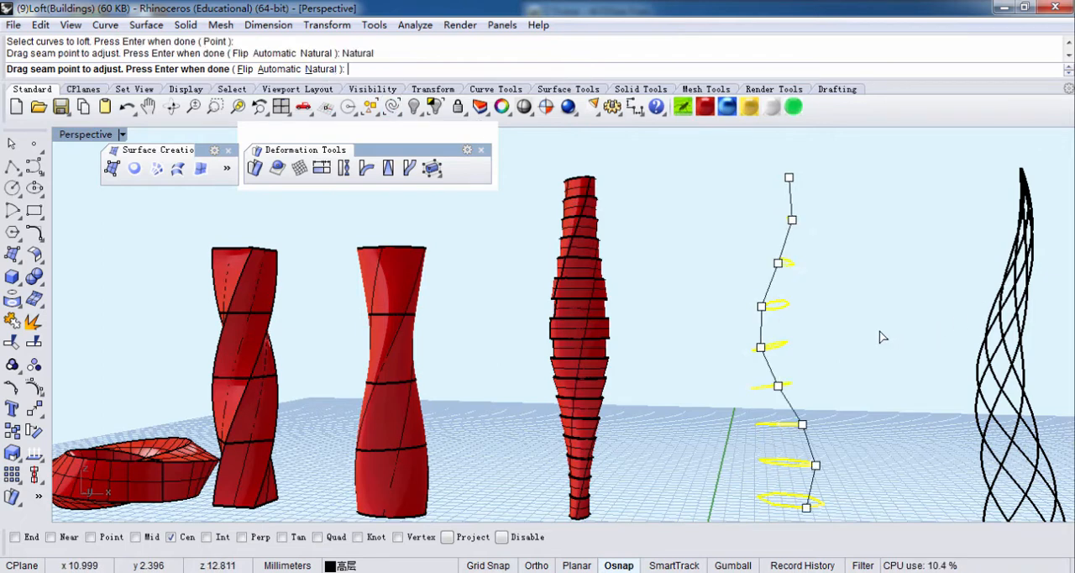
mouse_move(793, 428)
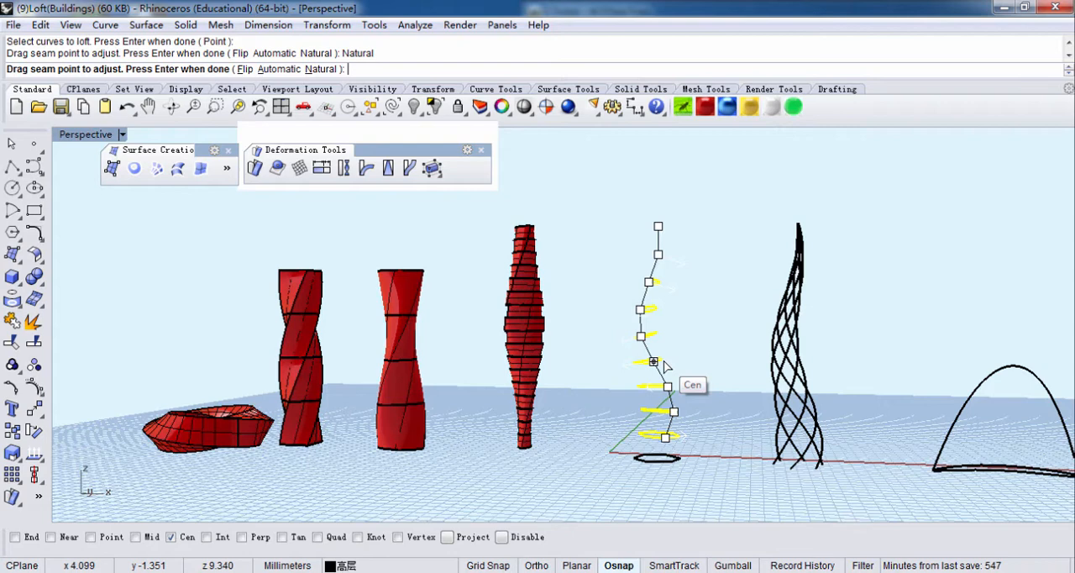
mouse_move(672, 290)
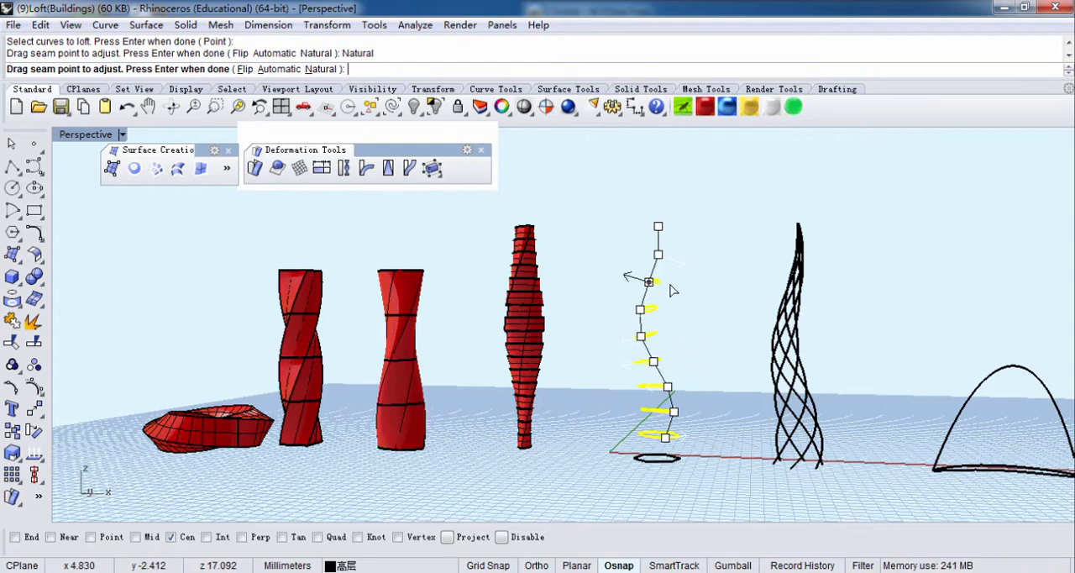
mouse_move(718, 392)
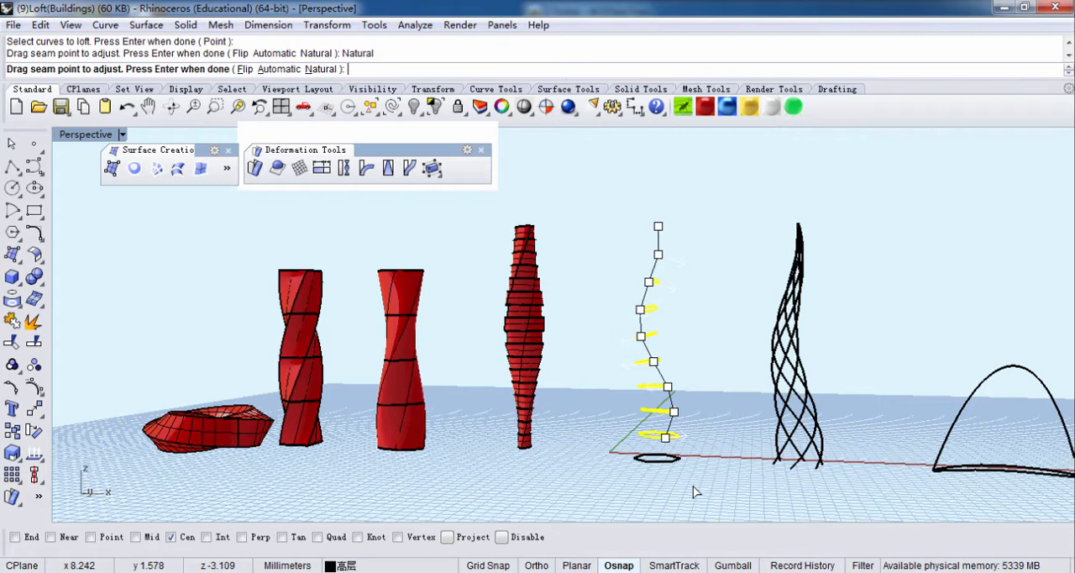
key(enter)
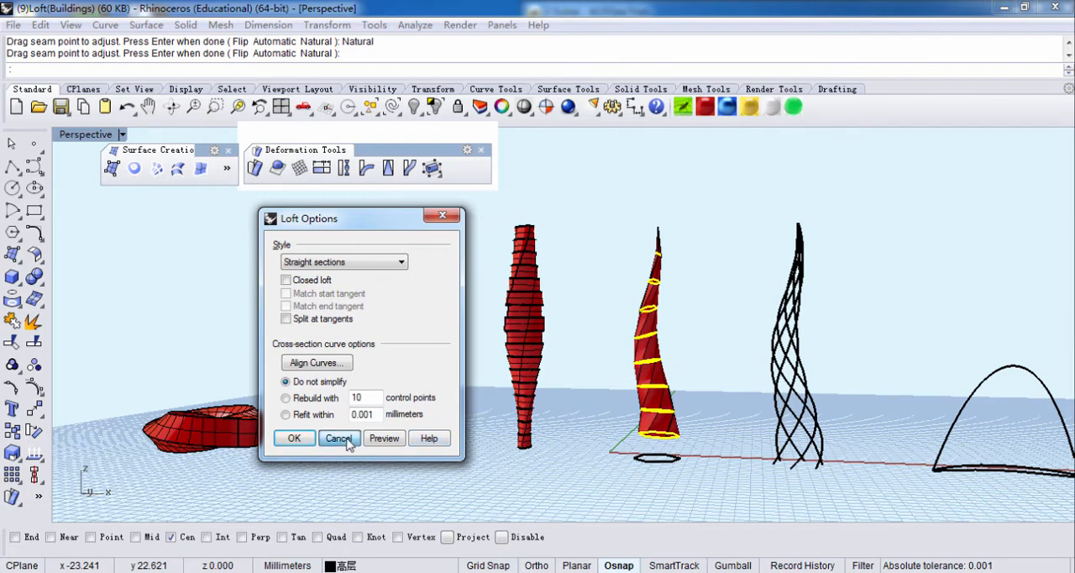
Redo the spiral loft with Natural seams and Normal style into a smooth flame tower
click(339, 438)
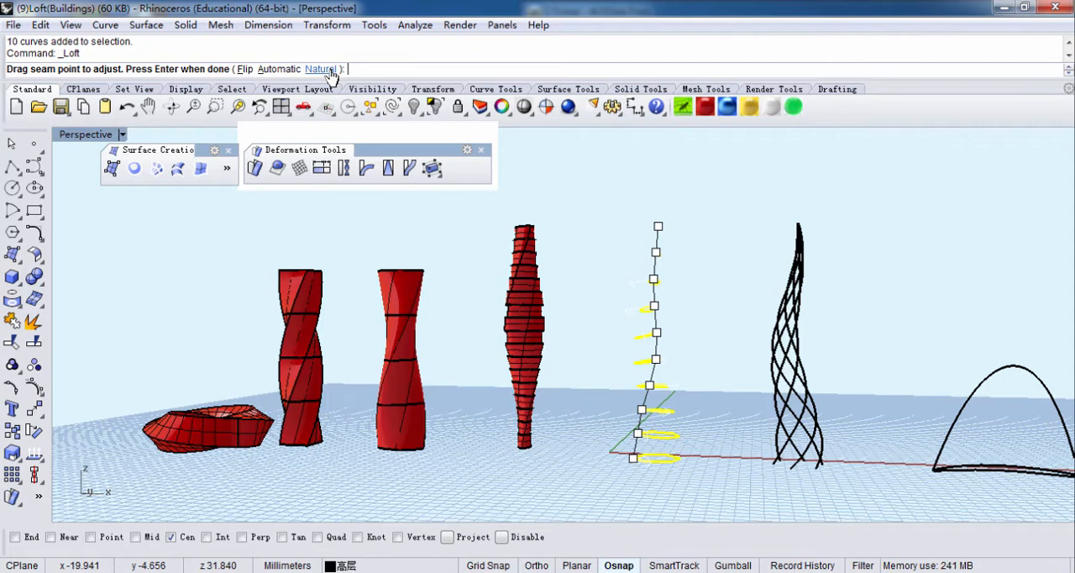
click(321, 69)
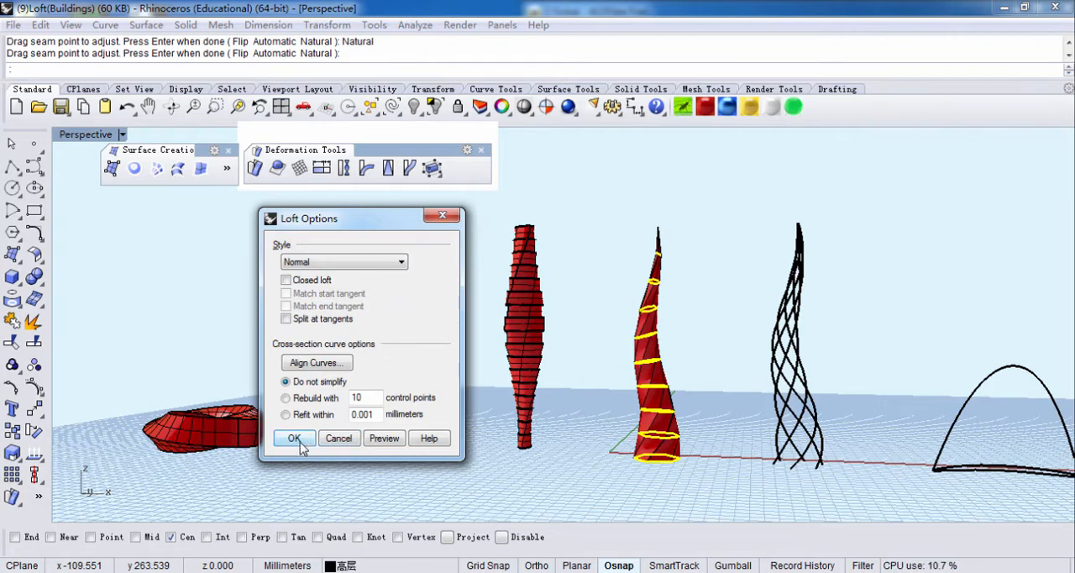
click(293, 438)
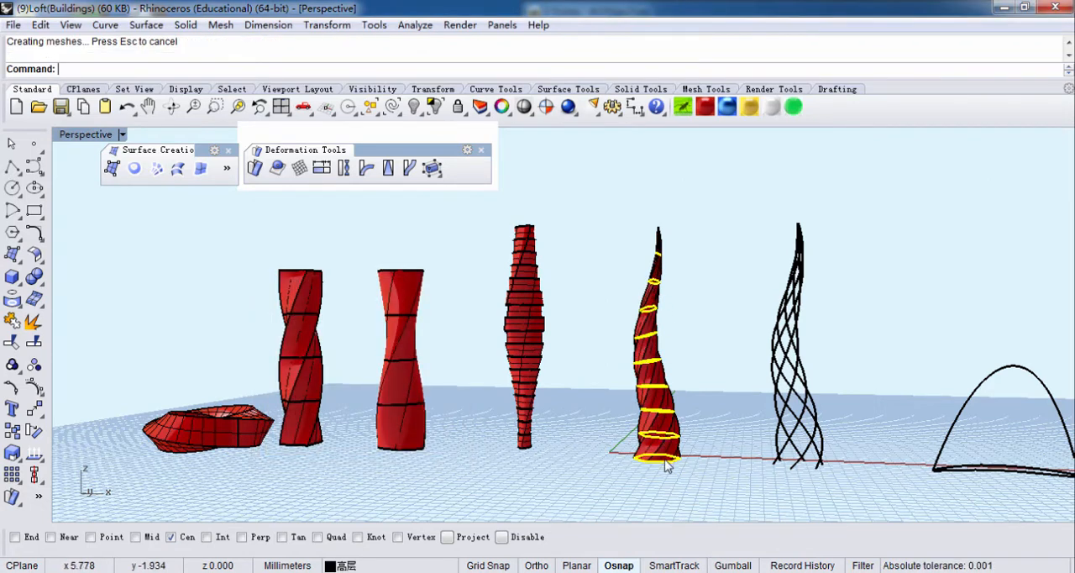
mouse_move(764, 401)
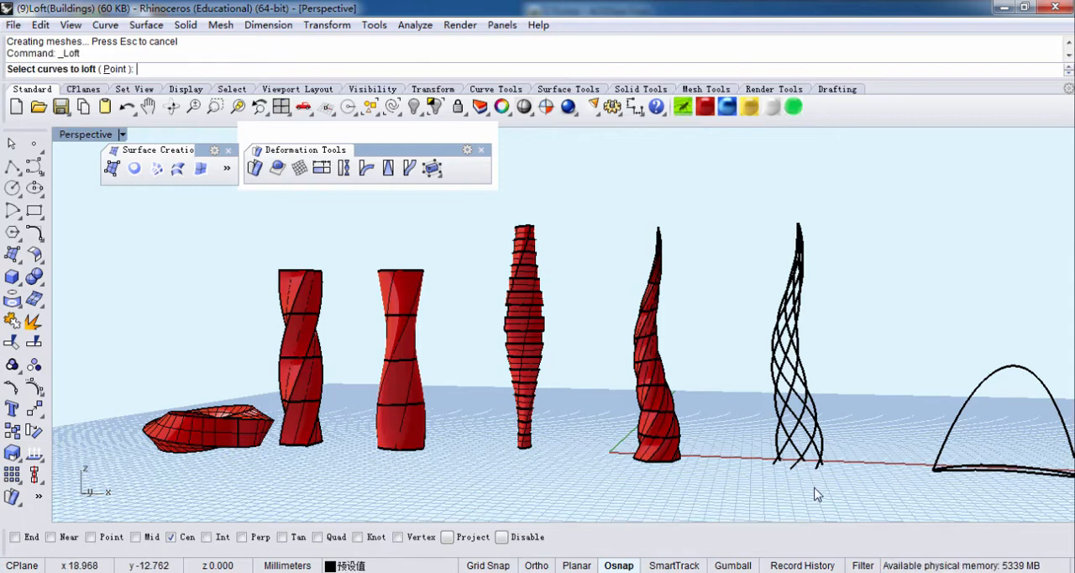
mouse_move(741, 278)
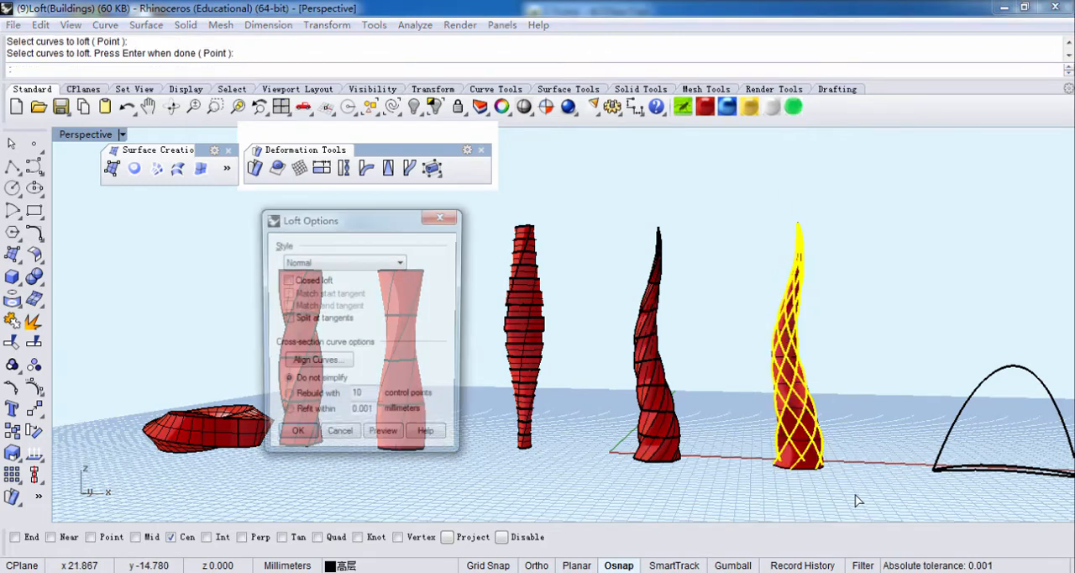
Loft the lattice curves with Straight sections style into a second twisting tower
click(344, 261)
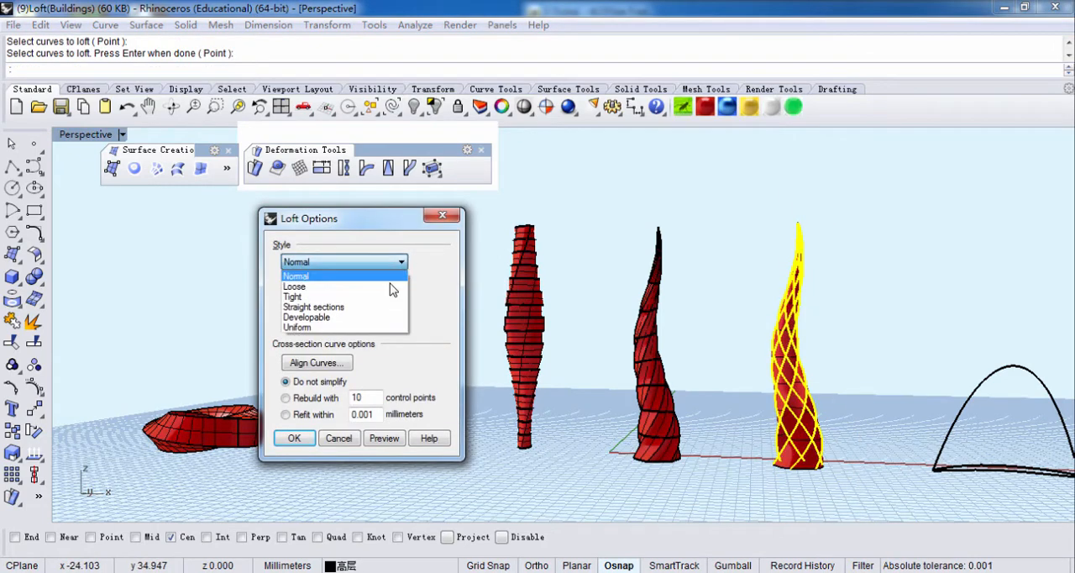
click(313, 307)
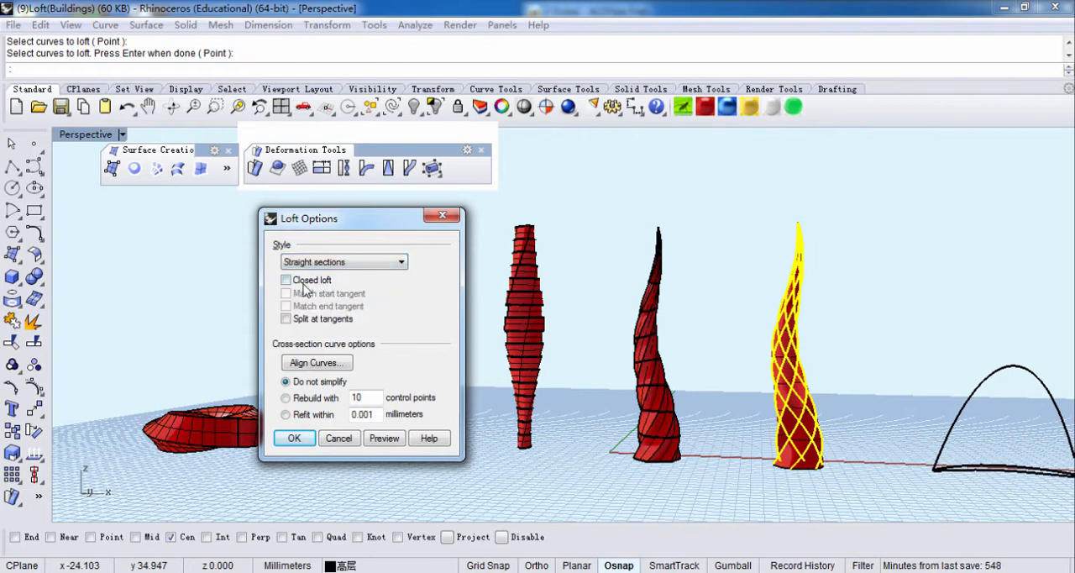
click(286, 279)
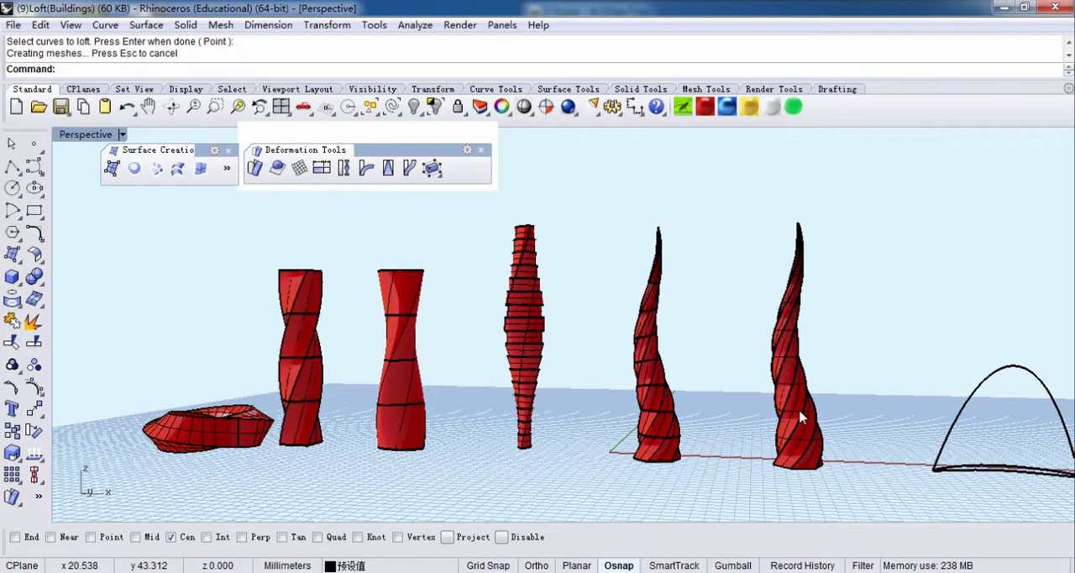
mouse_move(846, 418)
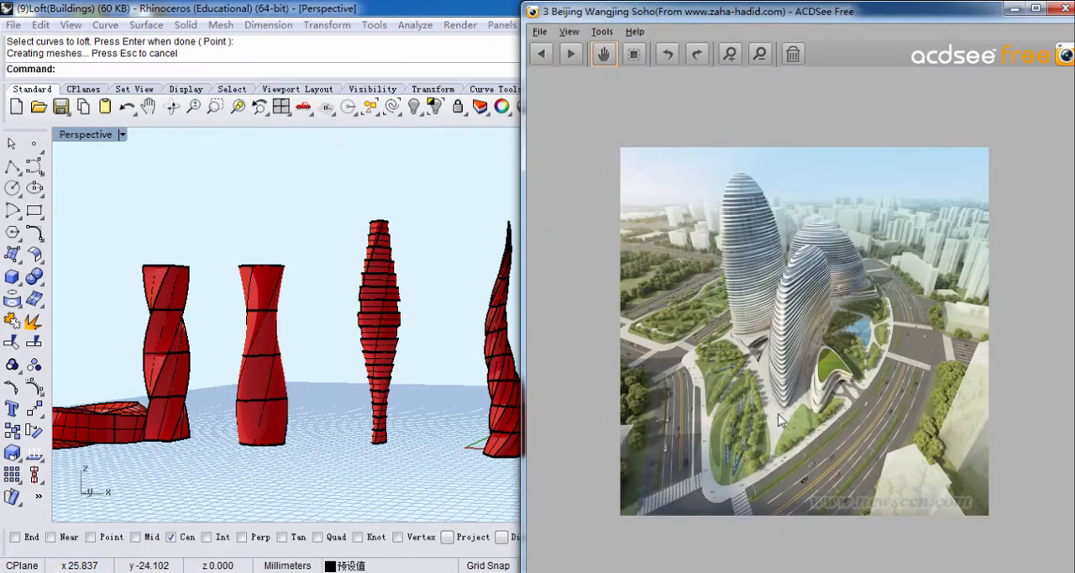
mouse_move(846, 321)
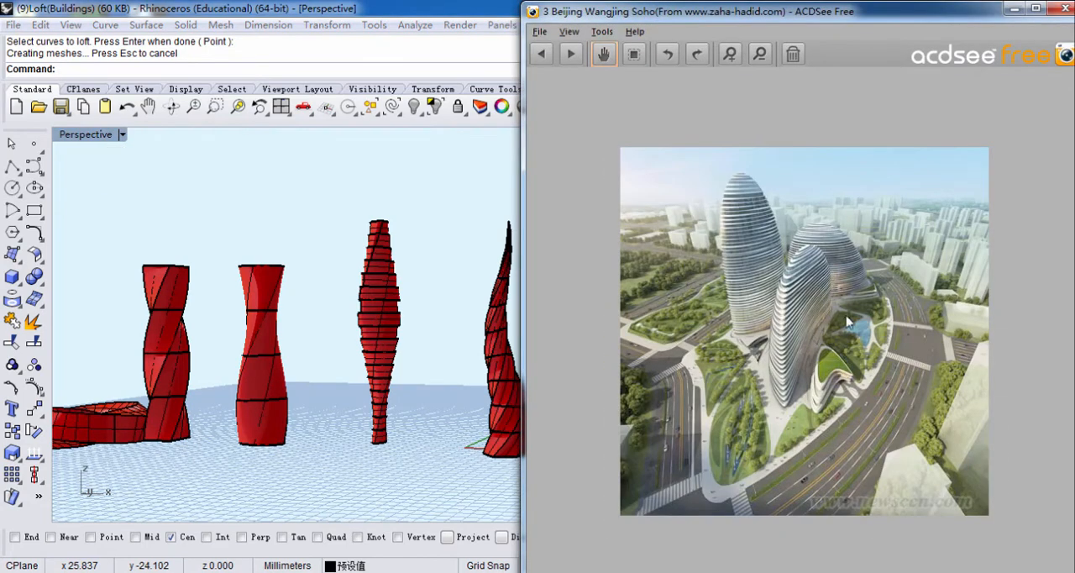
mouse_move(836, 326)
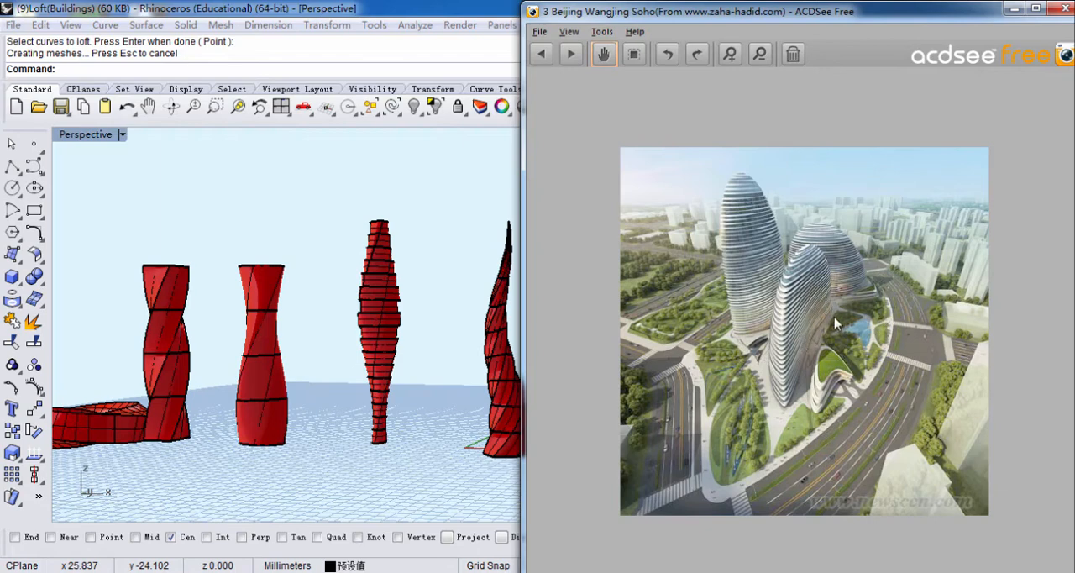
mouse_move(846, 307)
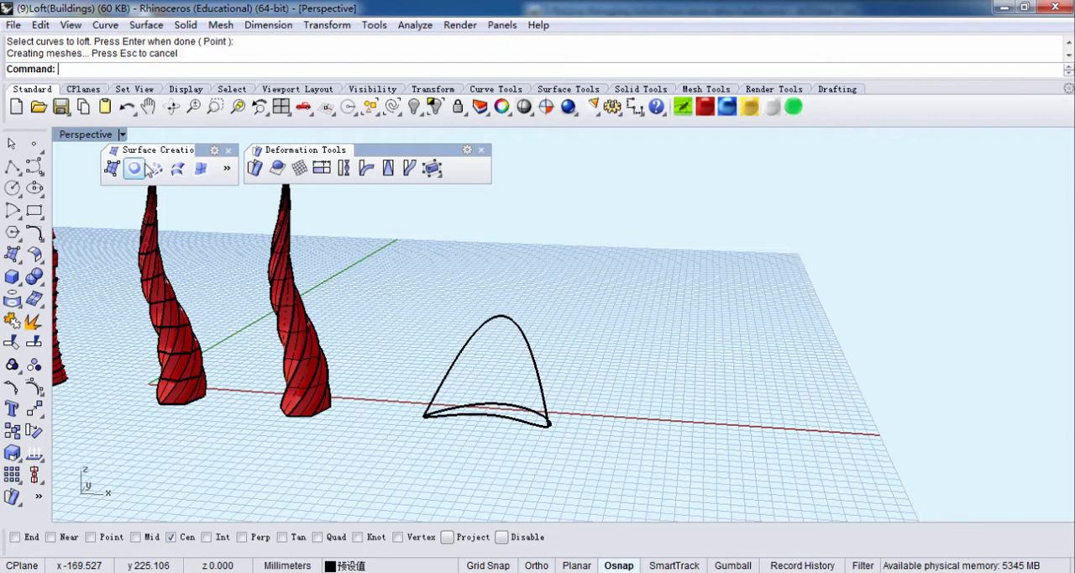
Loft the arch curves with Normal style into a curved shell and select it to move aside
click(135, 168)
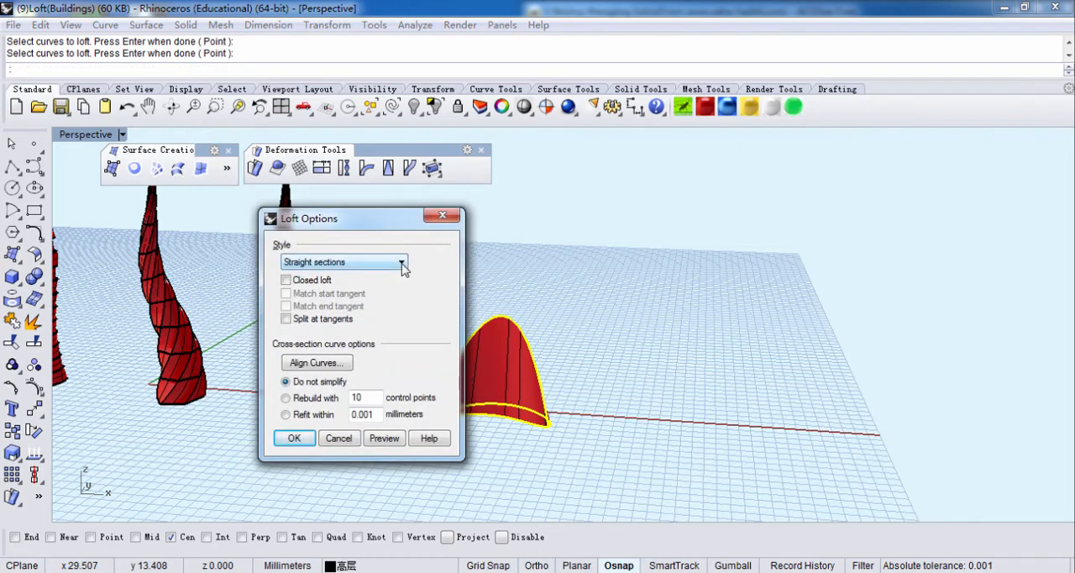
click(343, 261)
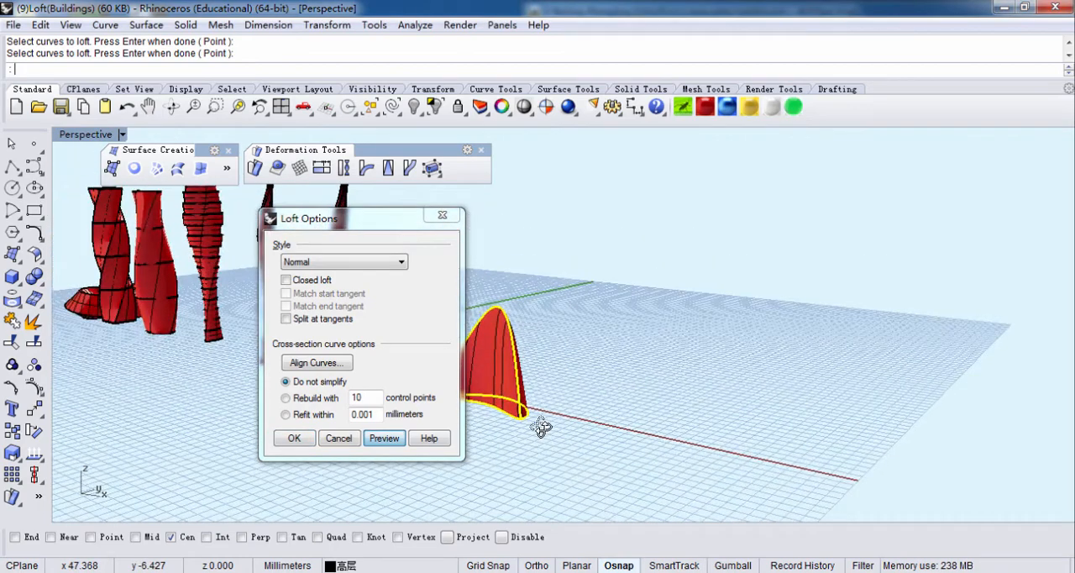
click(294, 437)
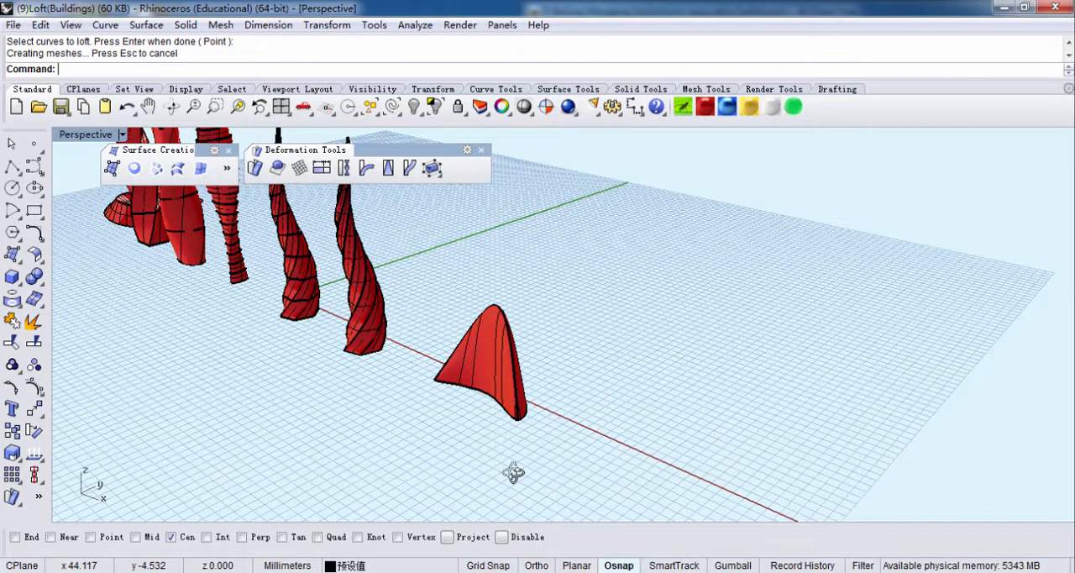
click(482, 369)
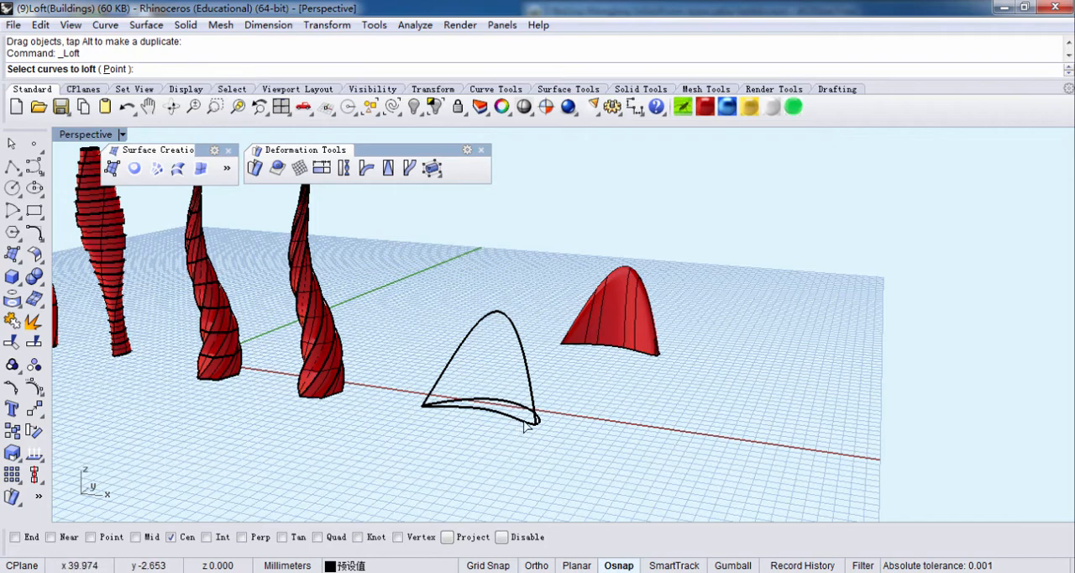
Loft the arch curves into a faceted Straight-section shell and select it to move aside
click(479, 418)
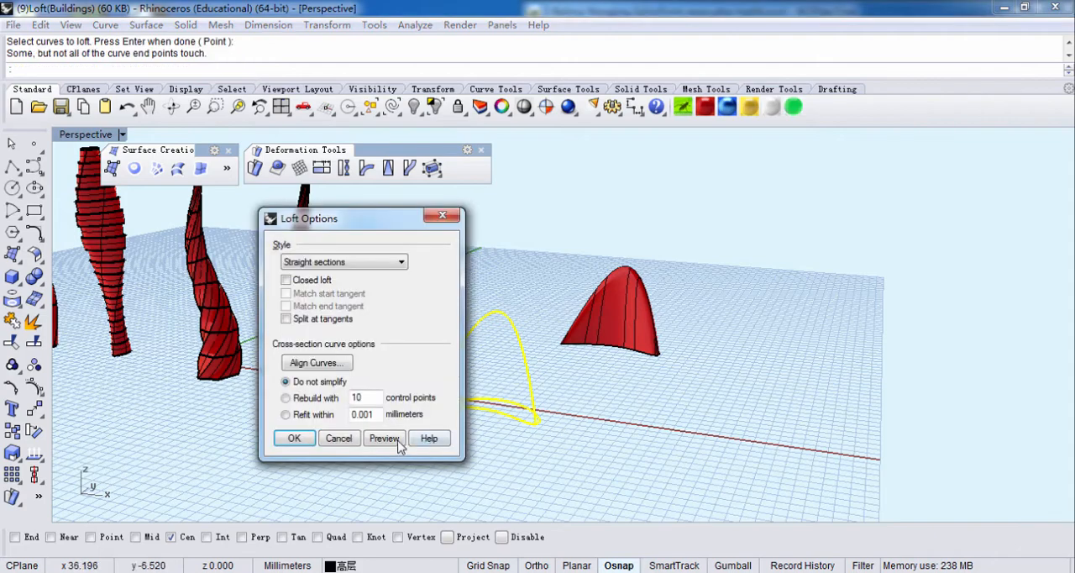
click(383, 438)
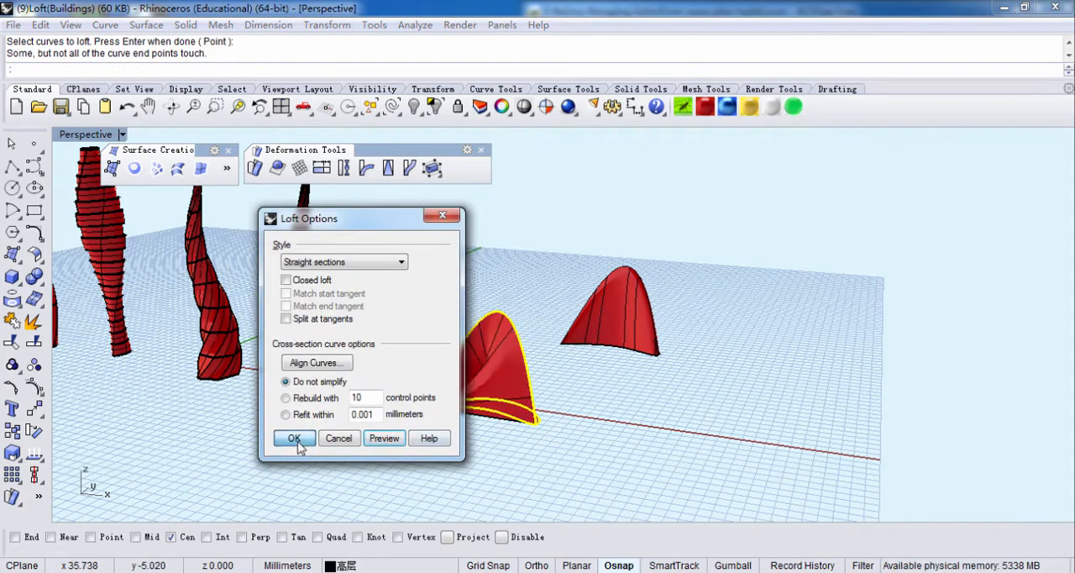
click(293, 438)
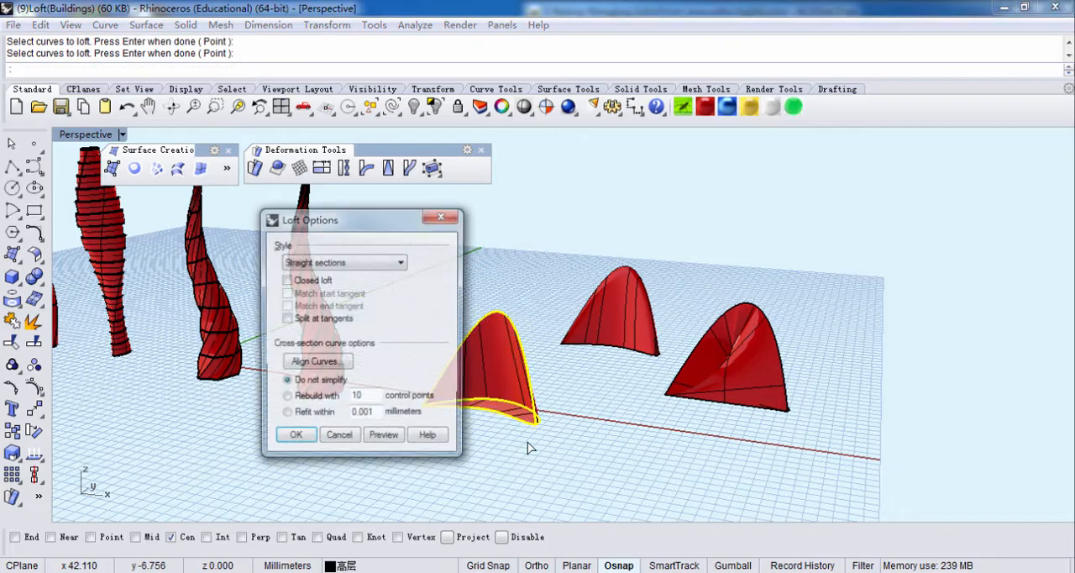
click(295, 434)
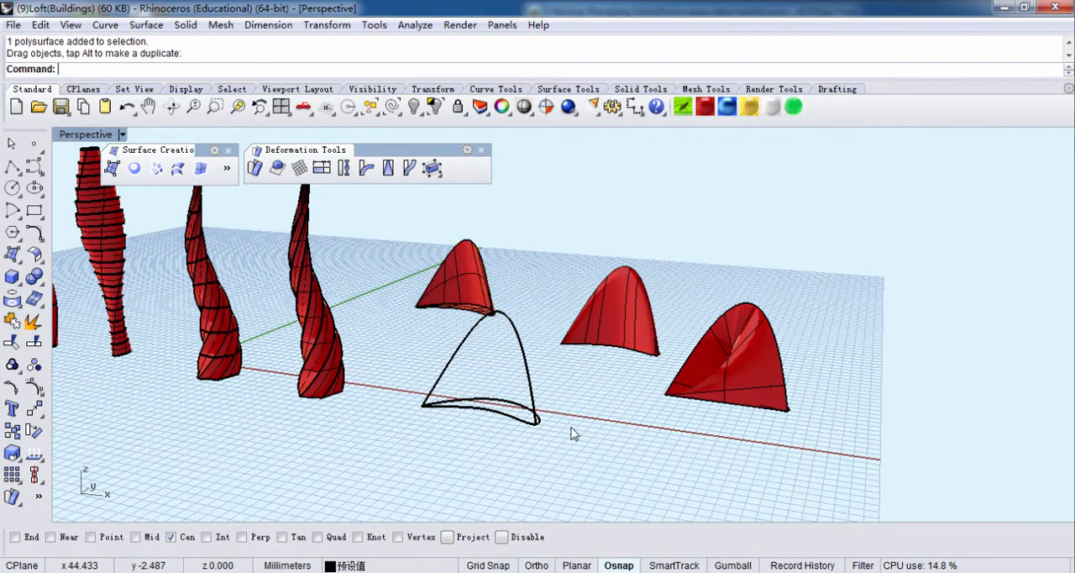
mouse_move(536, 430)
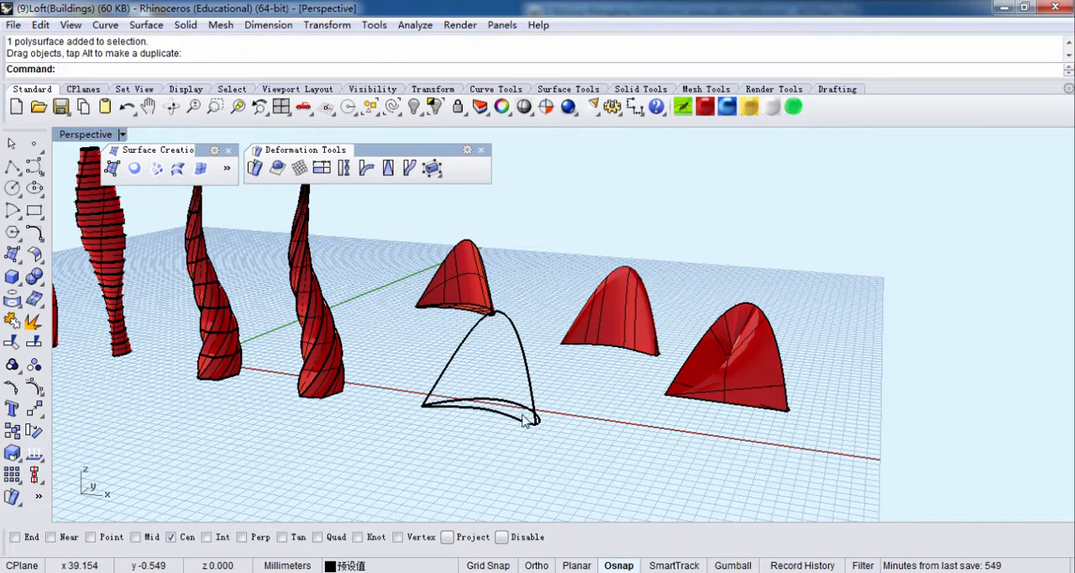
mouse_move(552, 433)
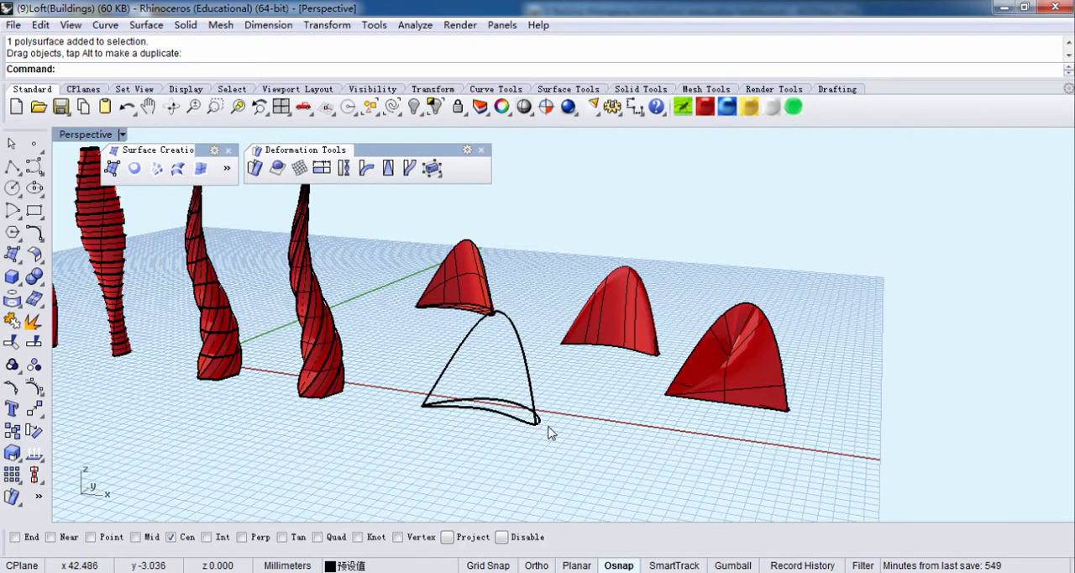
mouse_move(525, 428)
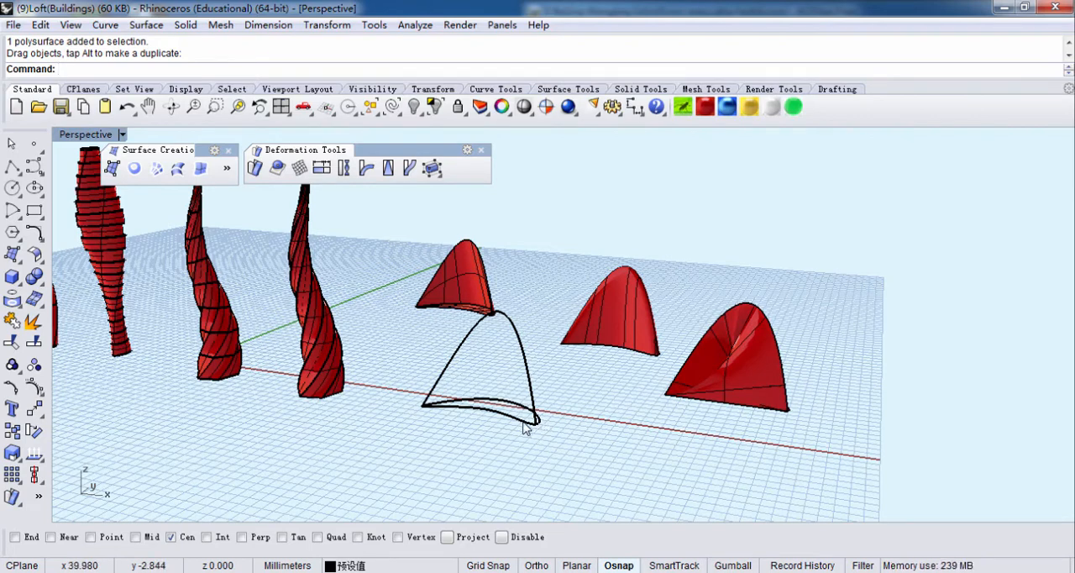
mouse_move(527, 421)
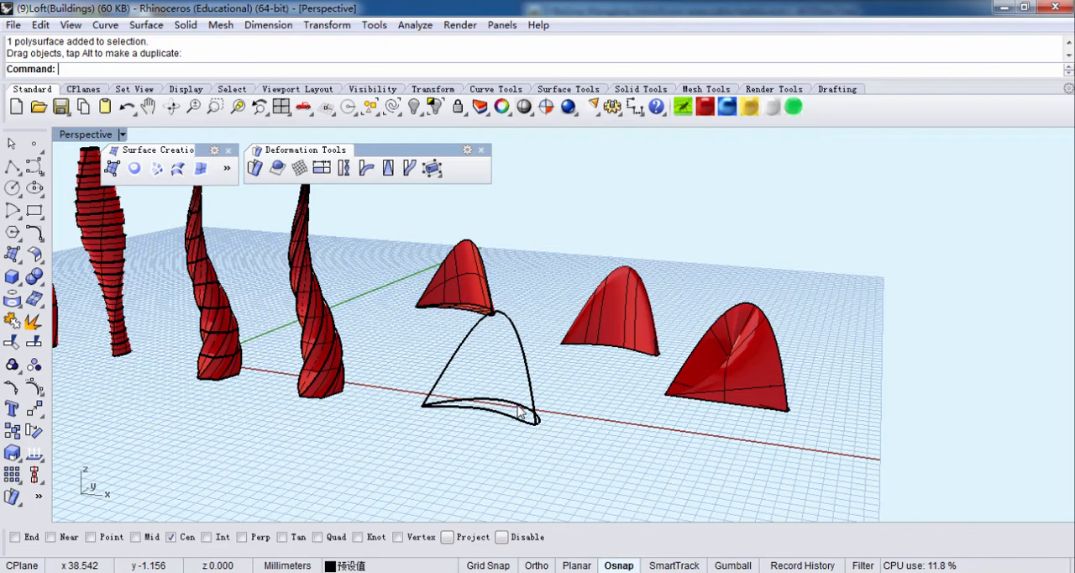
mouse_move(554, 445)
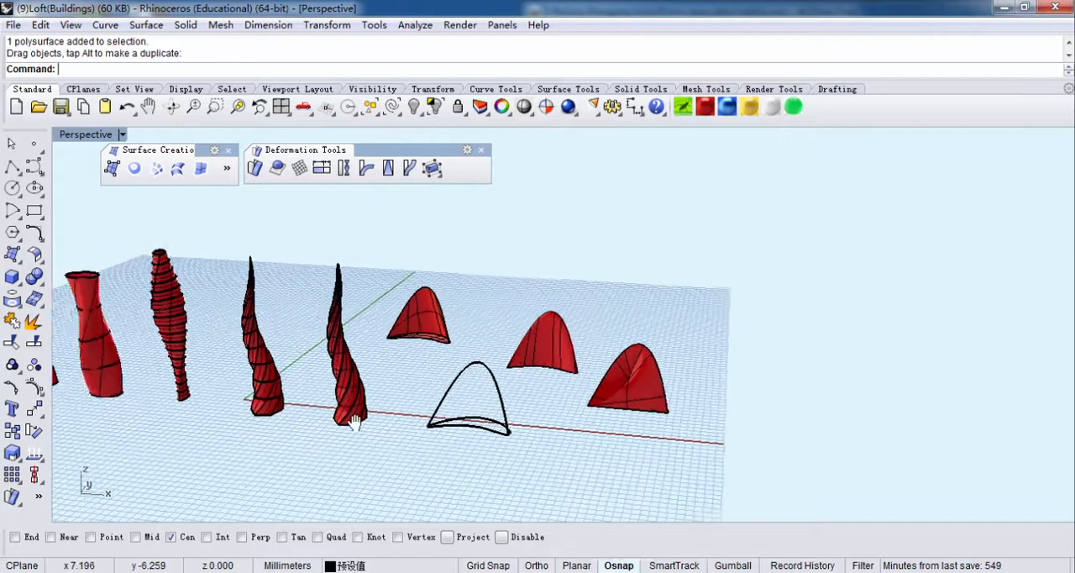
Orbit the Perspective view to see the full row of towers and shells
drag(353, 420, 684, 495)
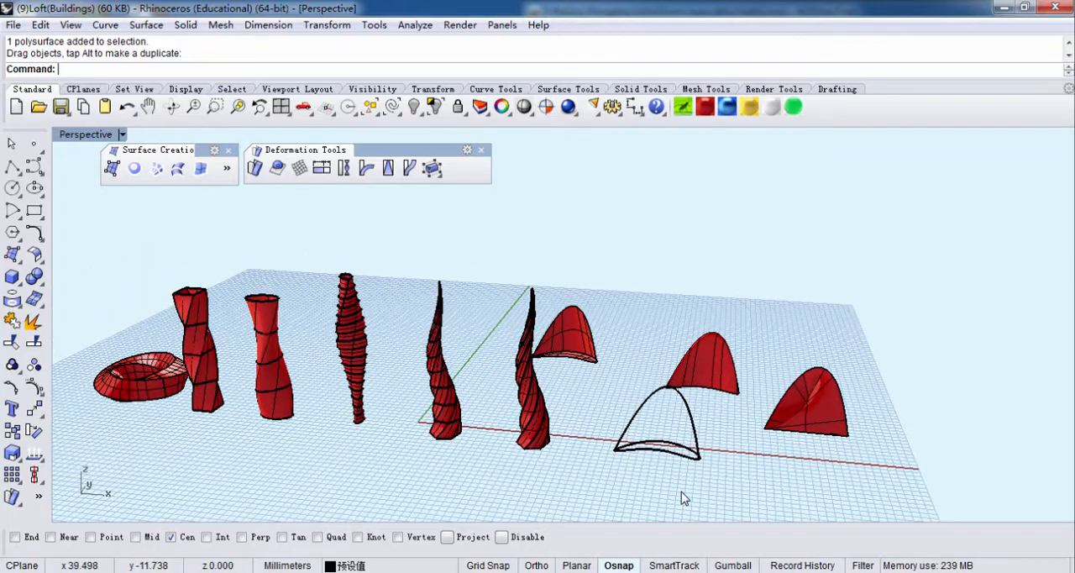